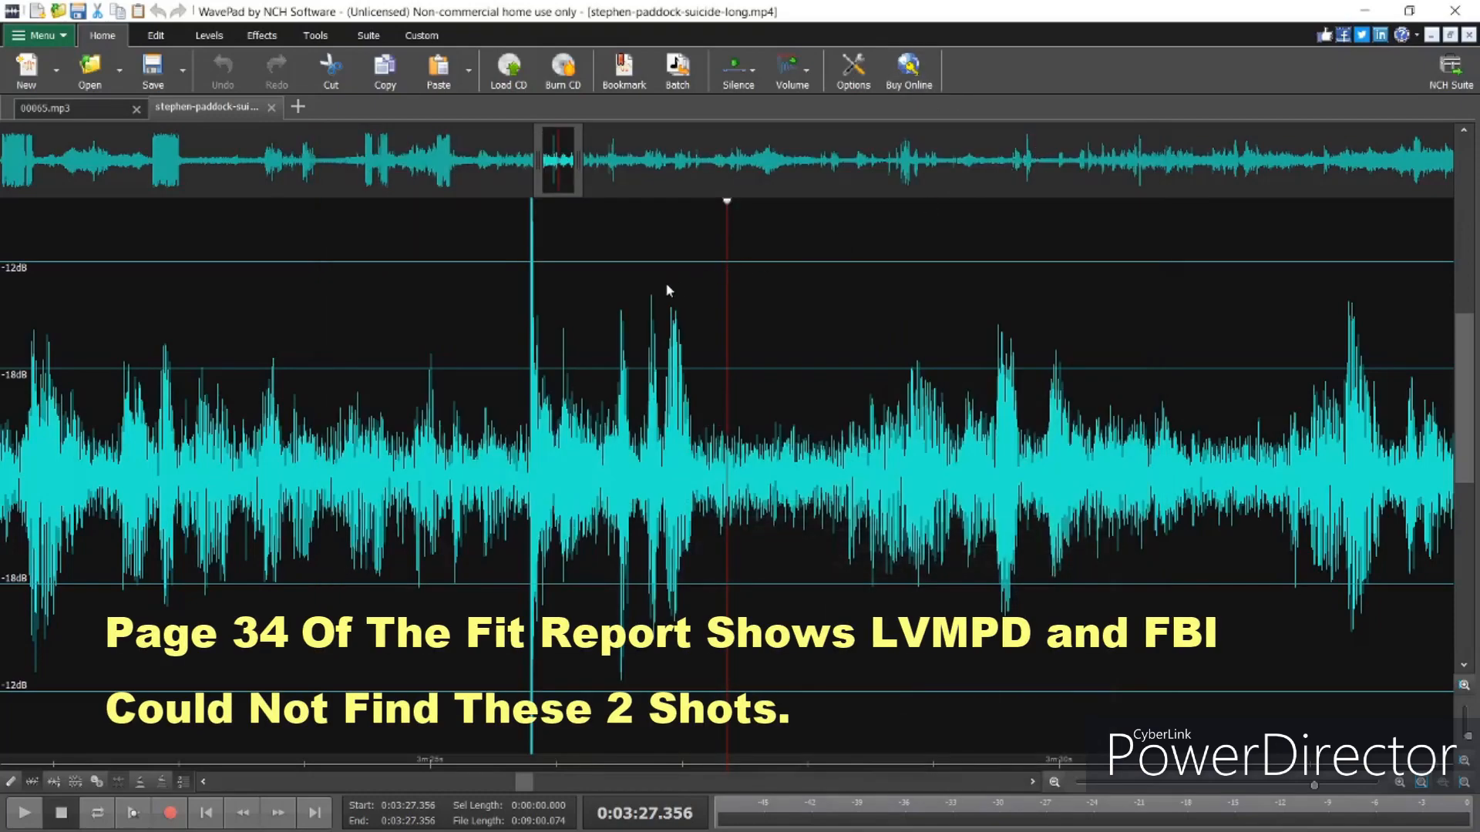
{"action": "mouse_move", "coordinate": [590, 379]}
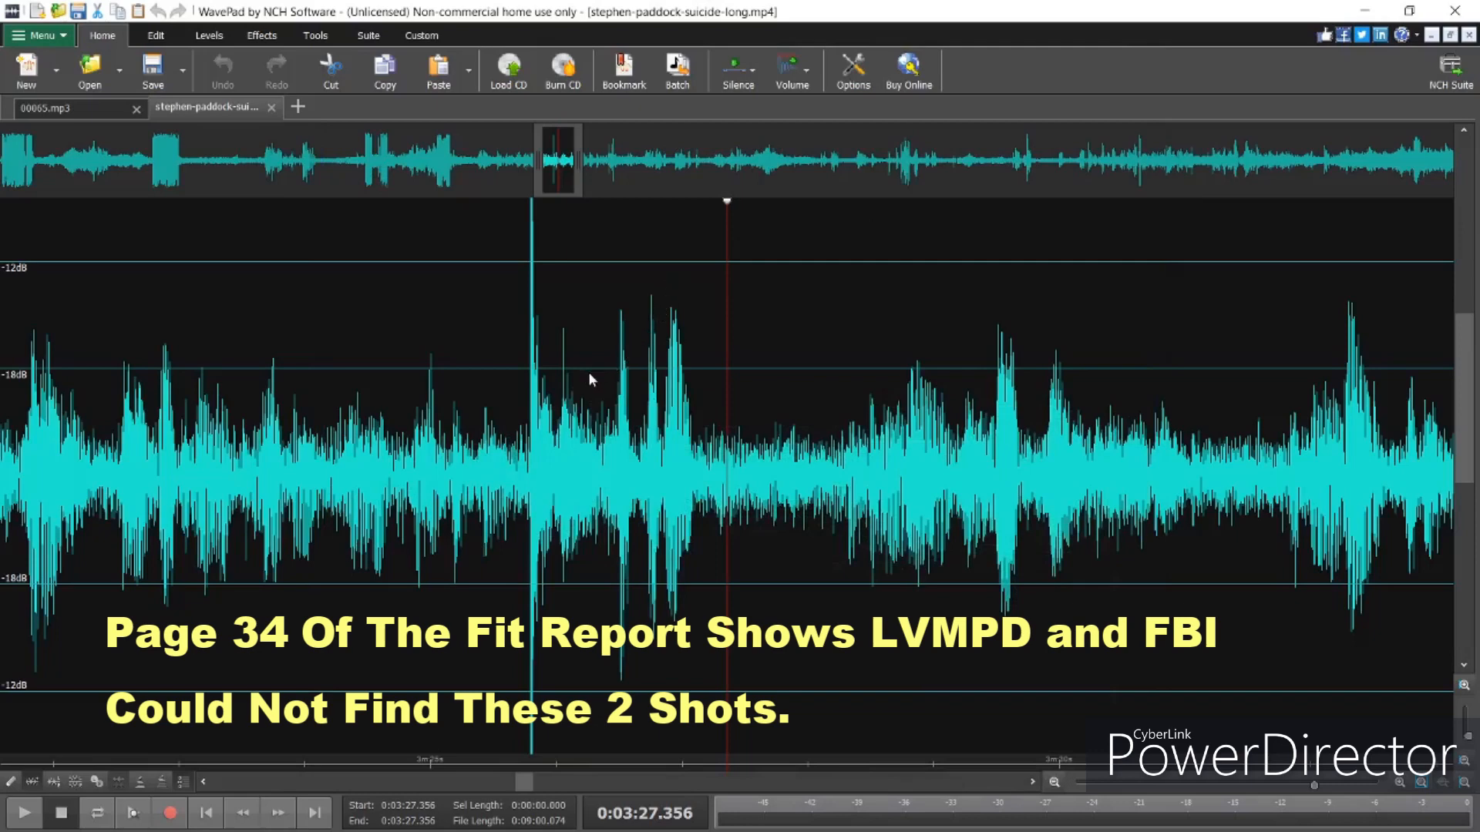
{"action": "mouse_move", "coordinate": [581, 381]}
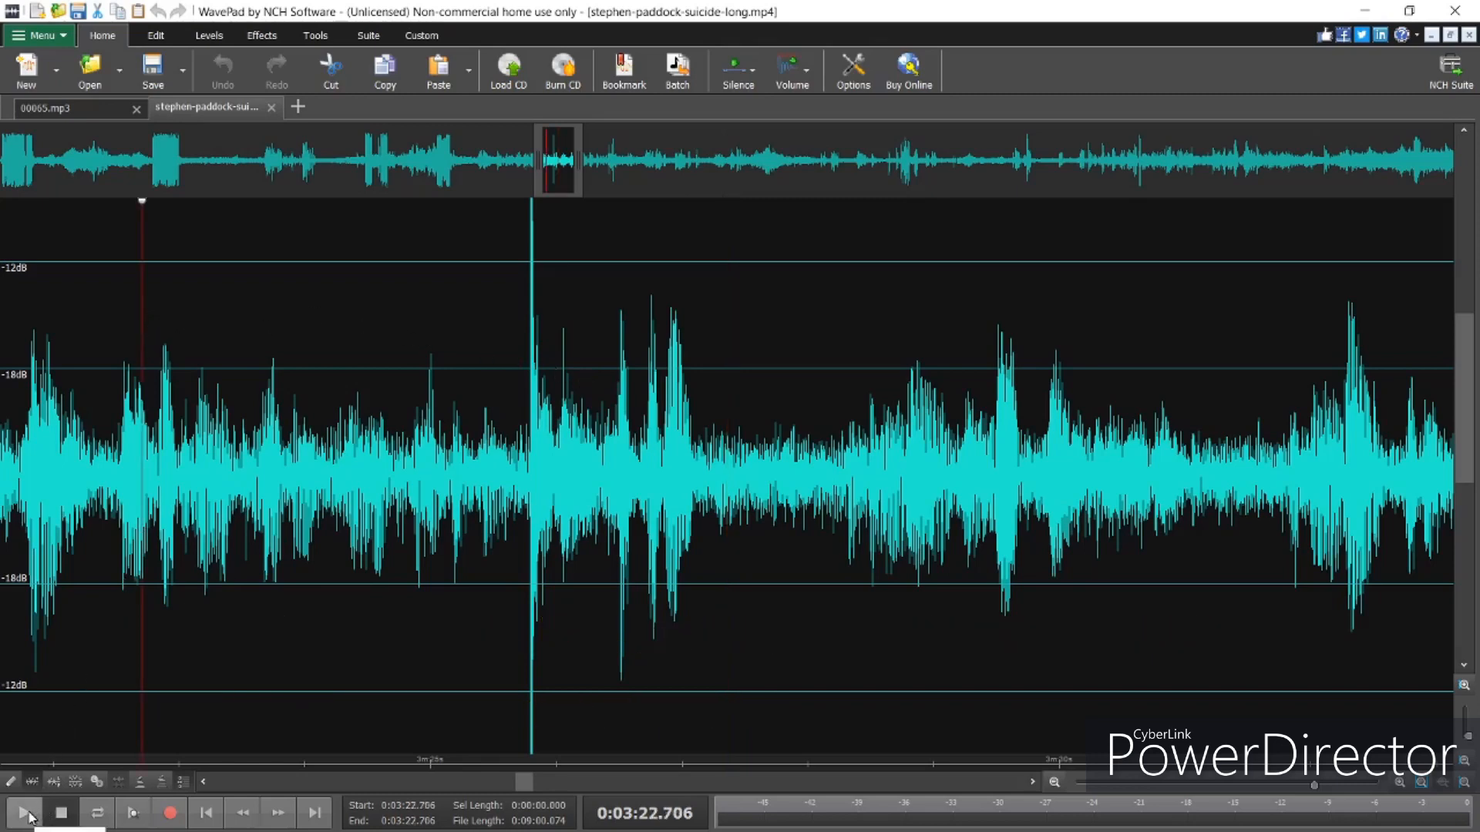
Play the recording from about 3:22 and recenter the view with the cursor at 3:37.009
{"action": "left_click", "coordinate": [24, 813]}
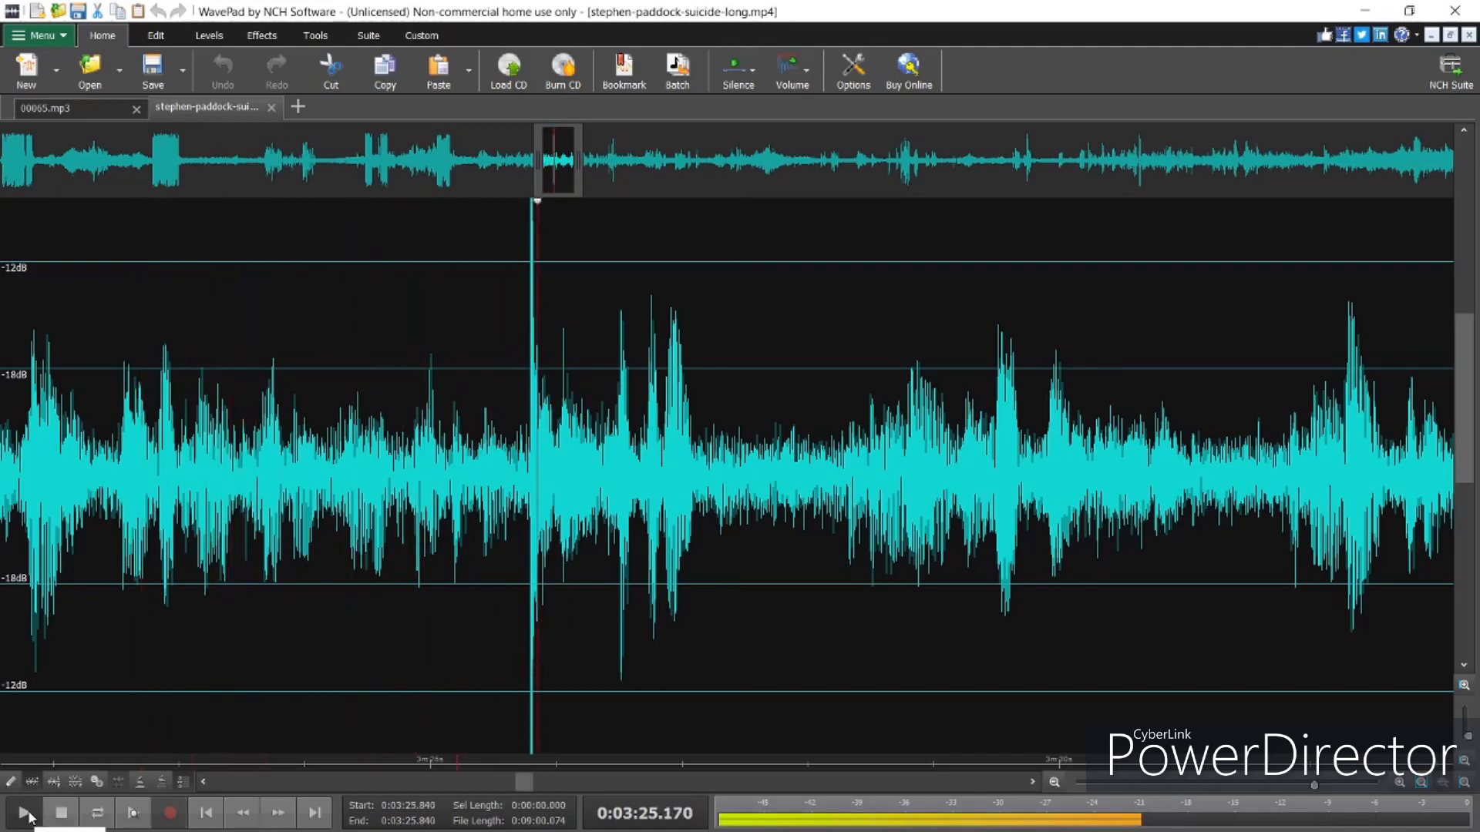
{"action": "left_click", "coordinate": [23, 813]}
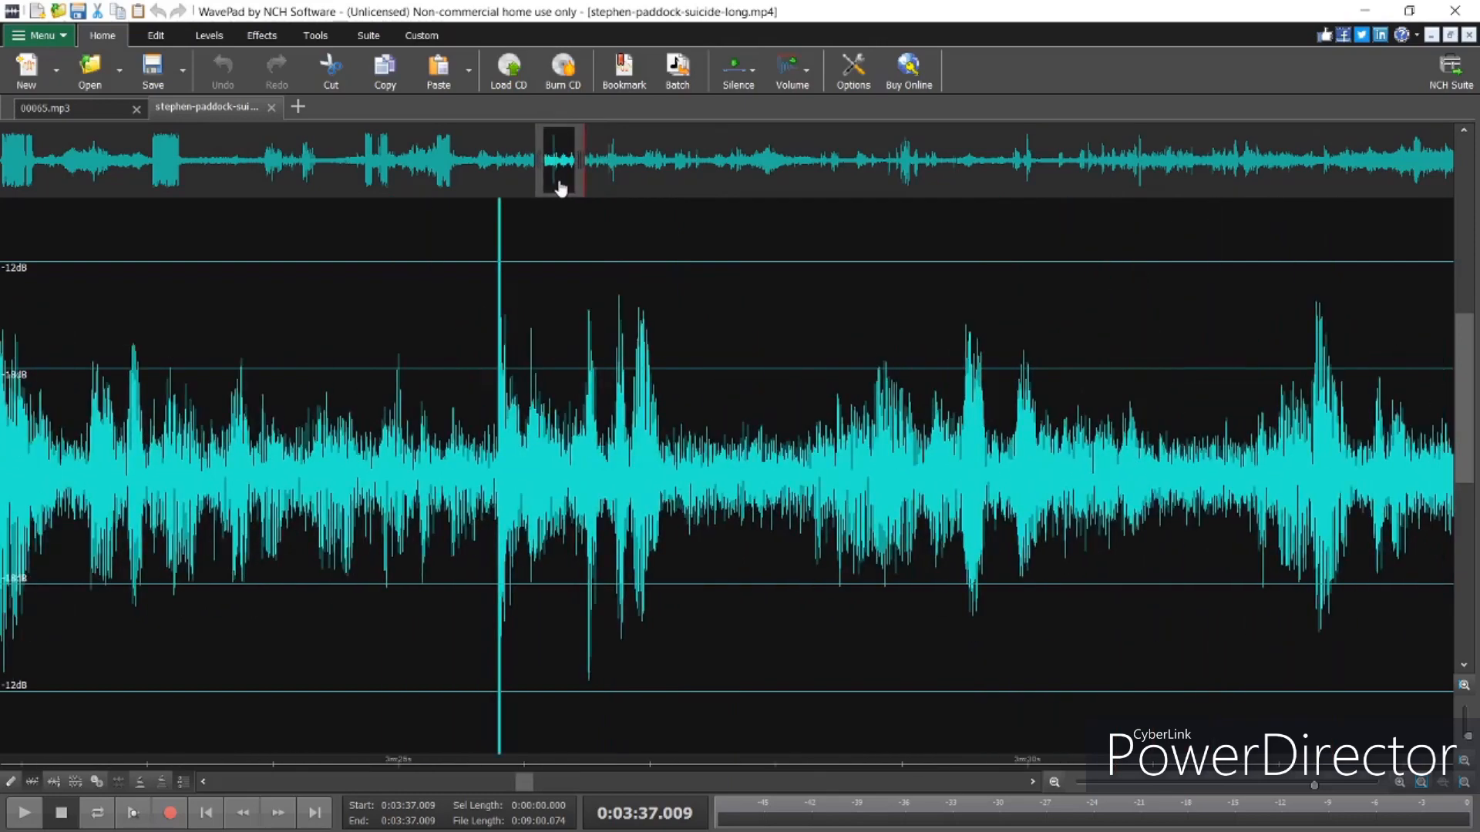
{"action": "left_click", "coordinate": [559, 160]}
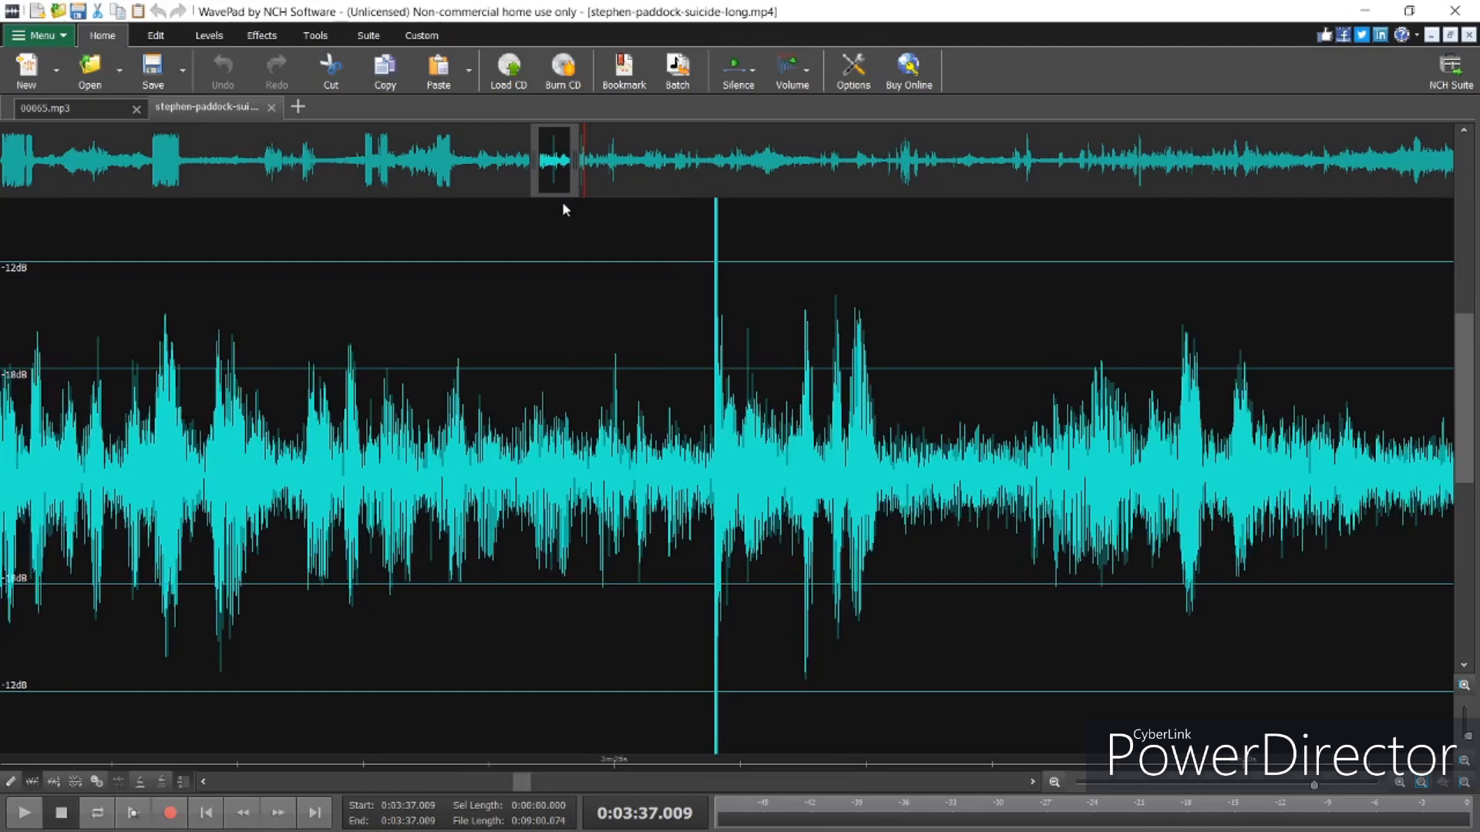
{"action": "mouse_move", "coordinate": [663, 235]}
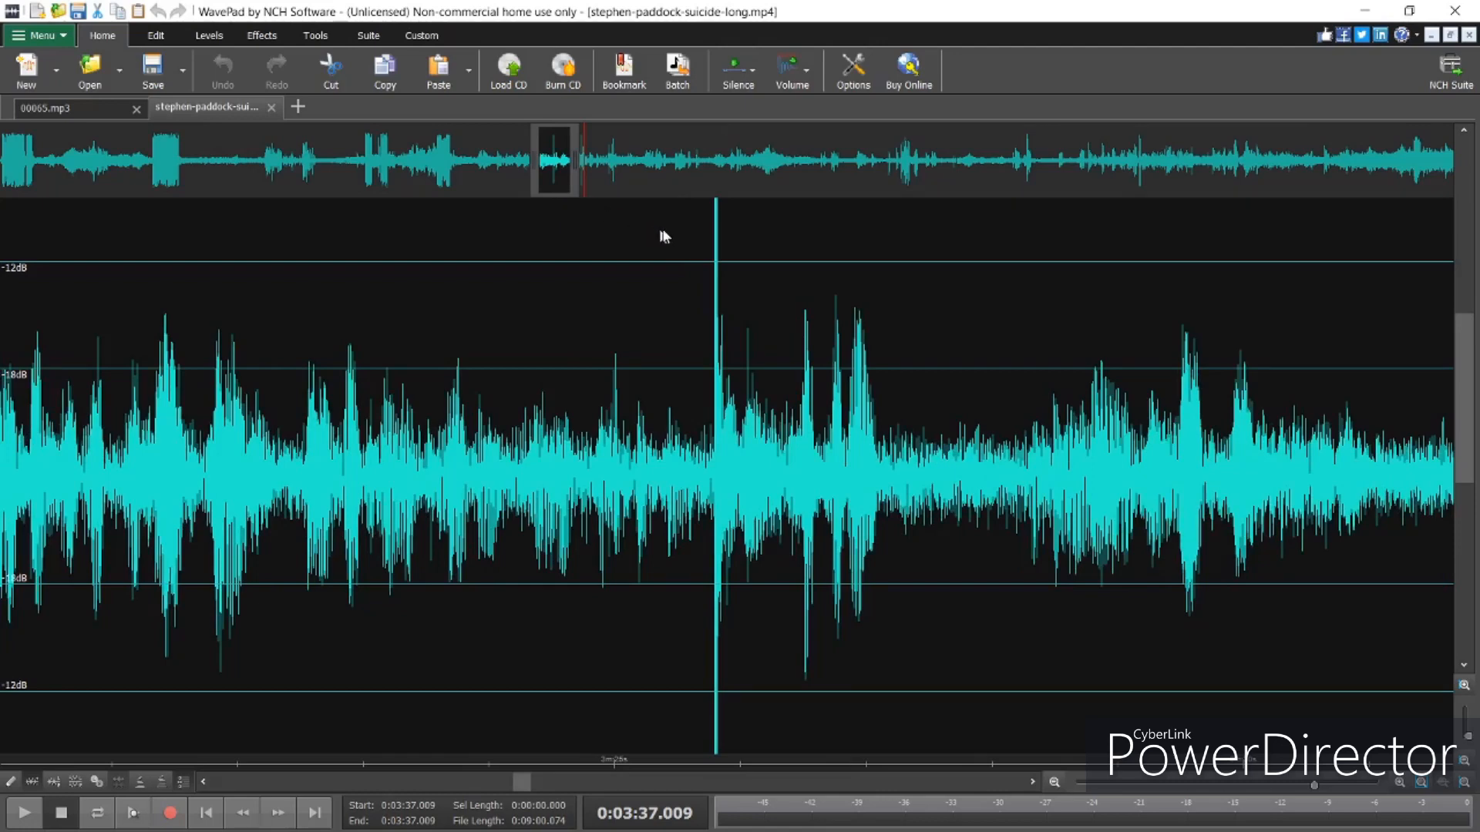
{"action": "mouse_move", "coordinate": [712, 266]}
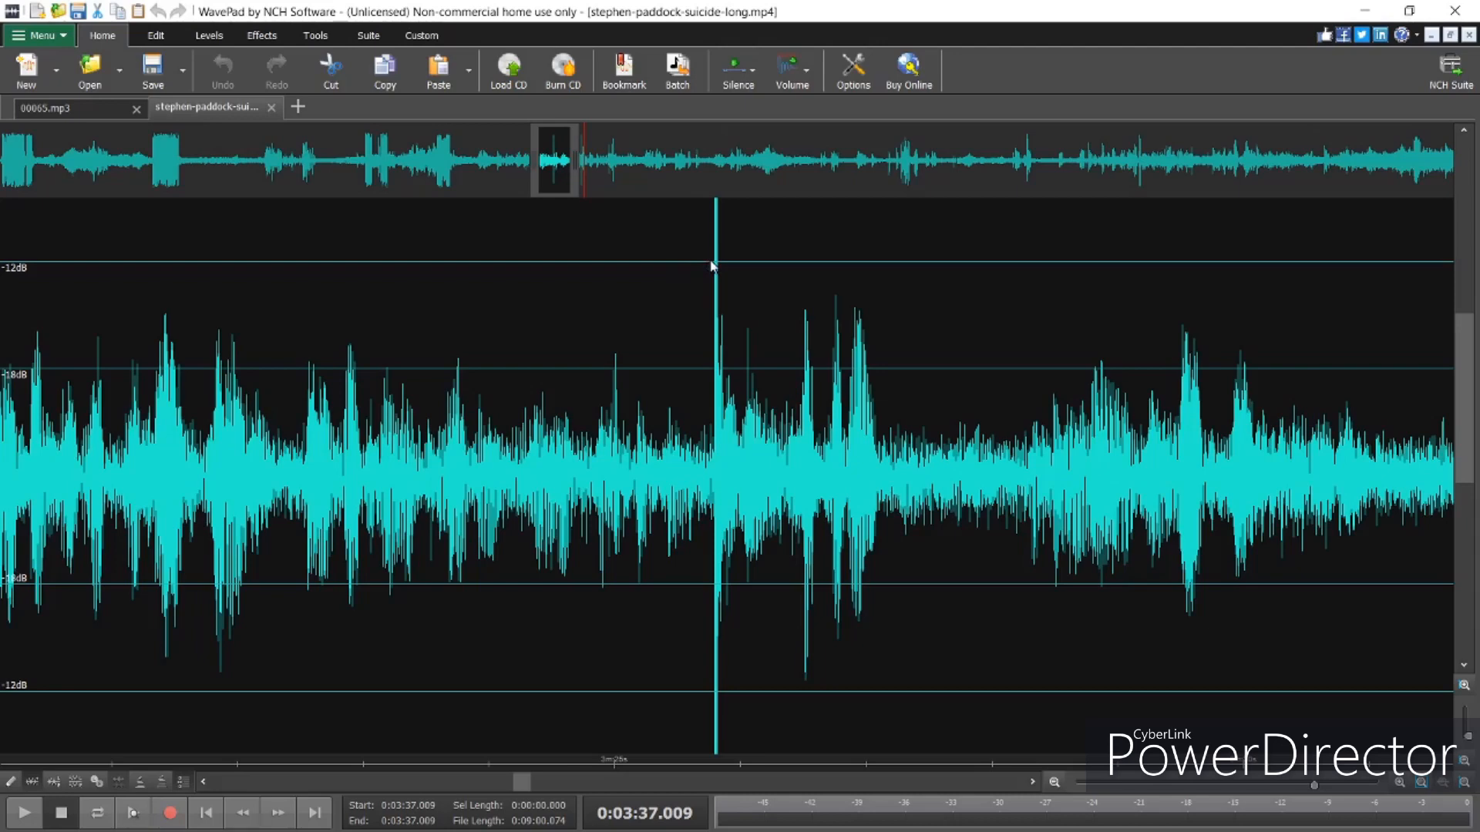
{"action": "mouse_move", "coordinate": [712, 270]}
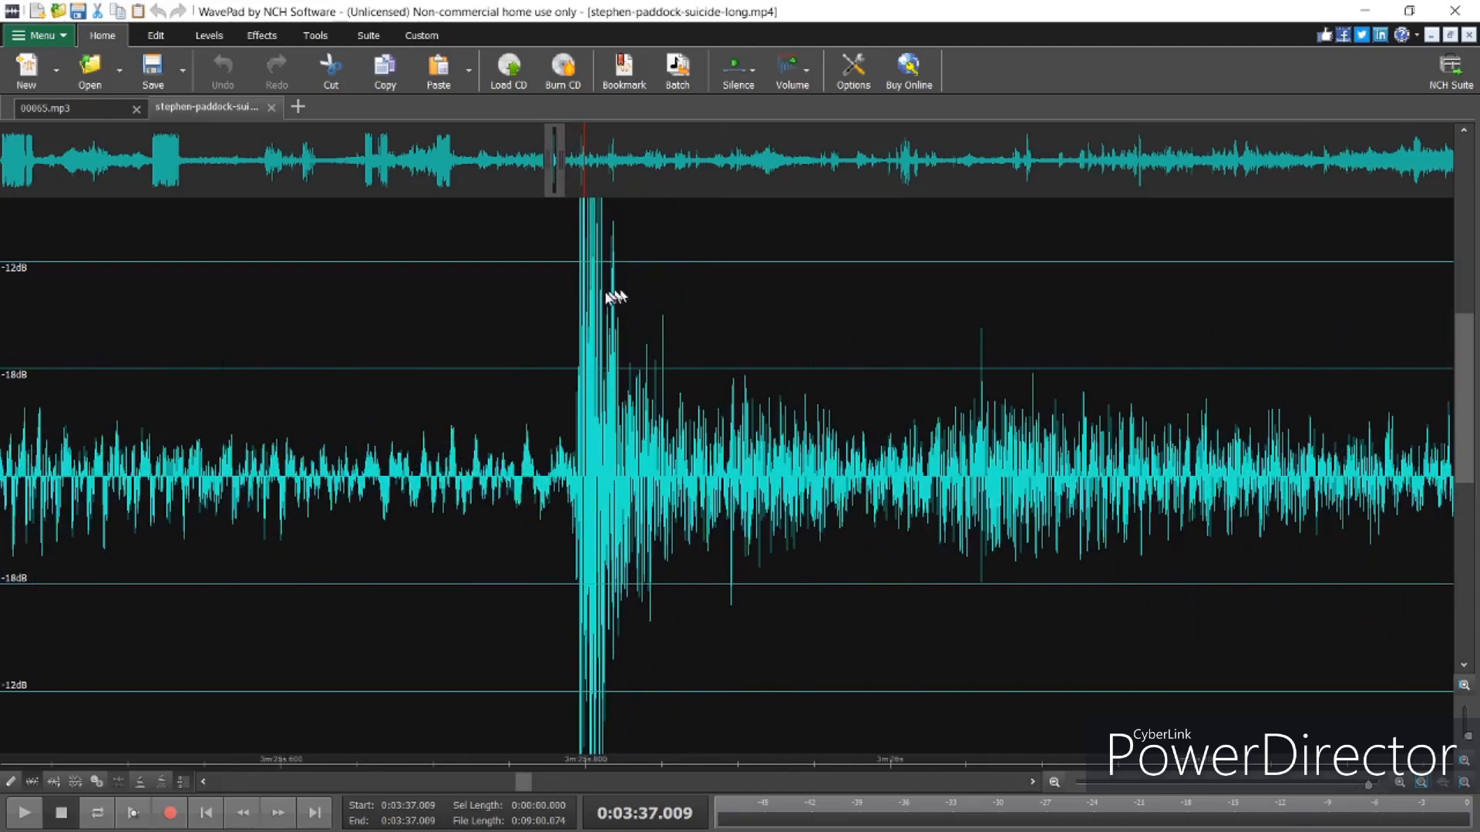
{"action": "mouse_move", "coordinate": [575, 347]}
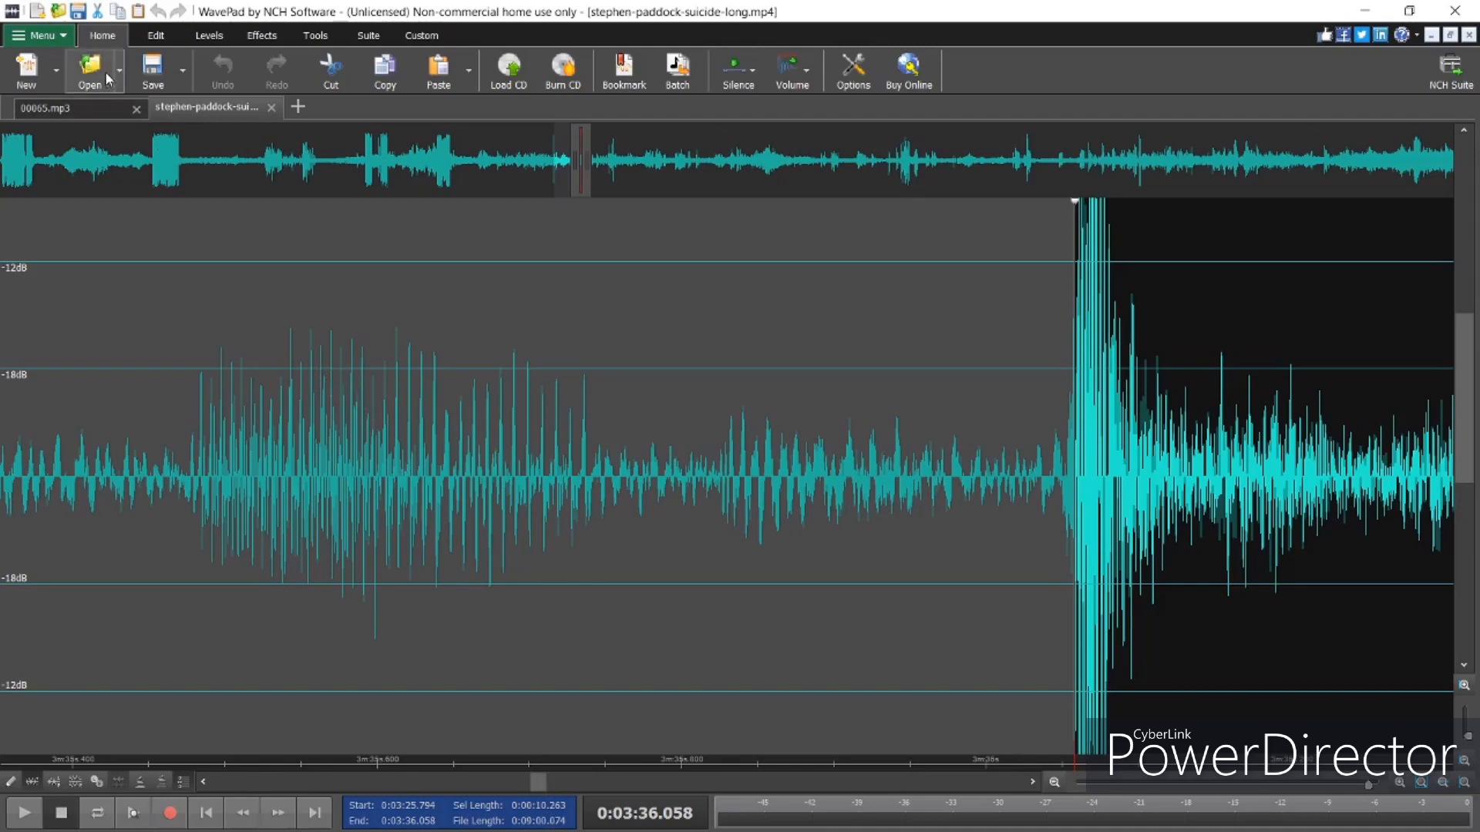
Switch to 00065.mp3, play from about 7:57 and park the position just past the 8-minute mark
{"action": "left_click", "coordinate": [88, 71]}
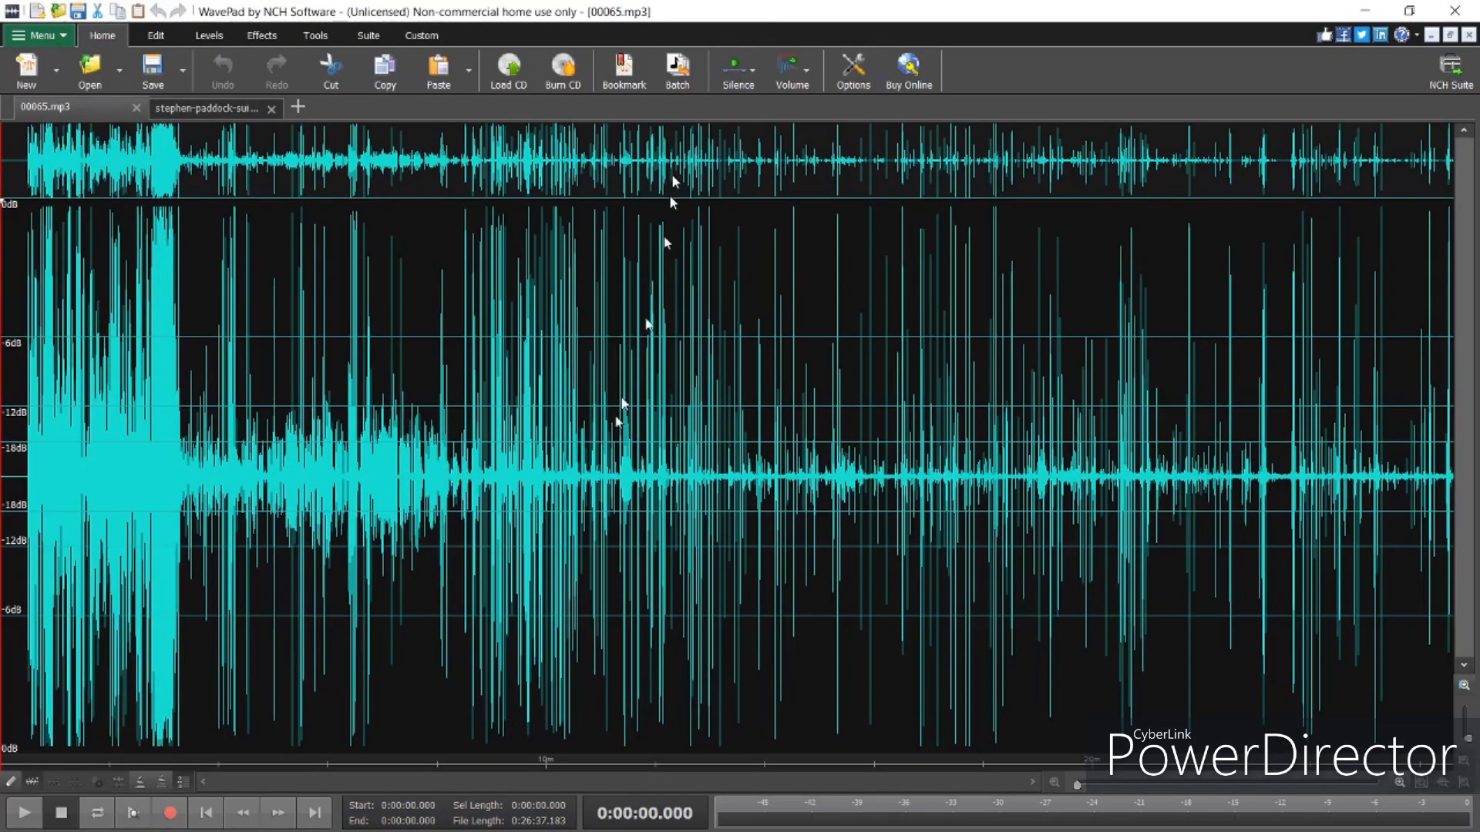
{"action": "mouse_move", "coordinate": [871, 738]}
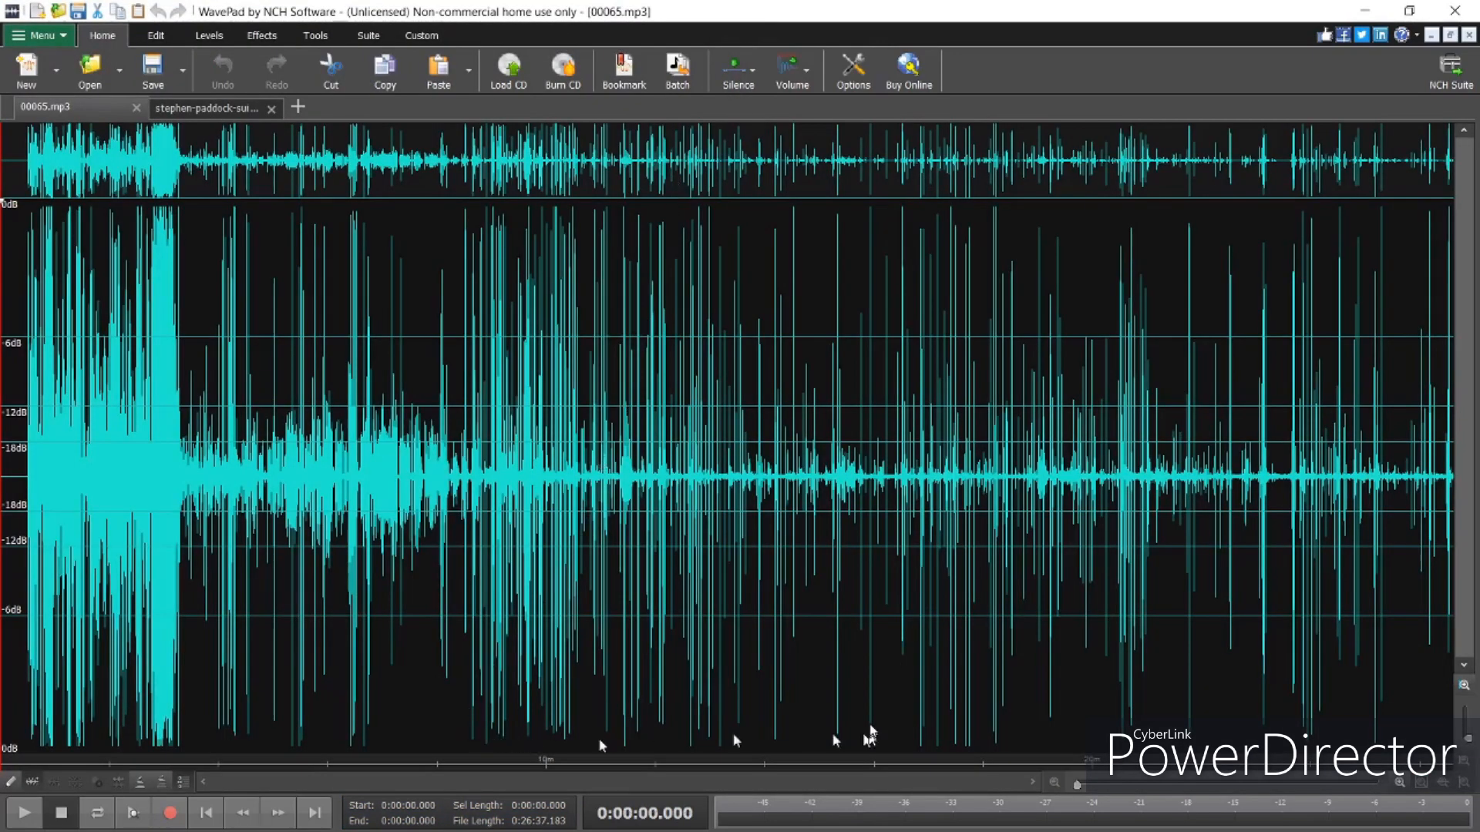
{"action": "mouse_move", "coordinate": [524, 741]}
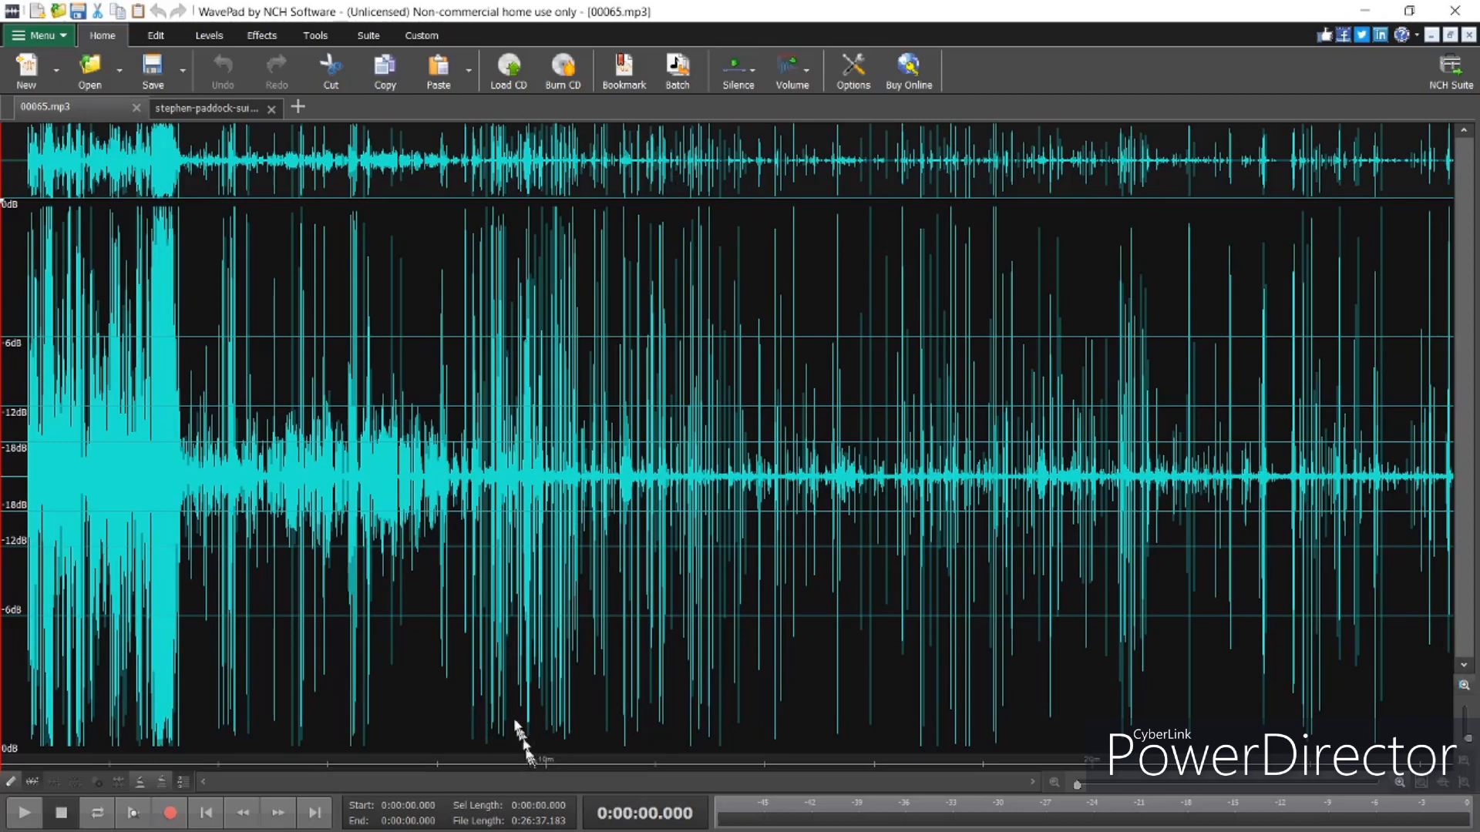
{"action": "mouse_move", "coordinate": [436, 752]}
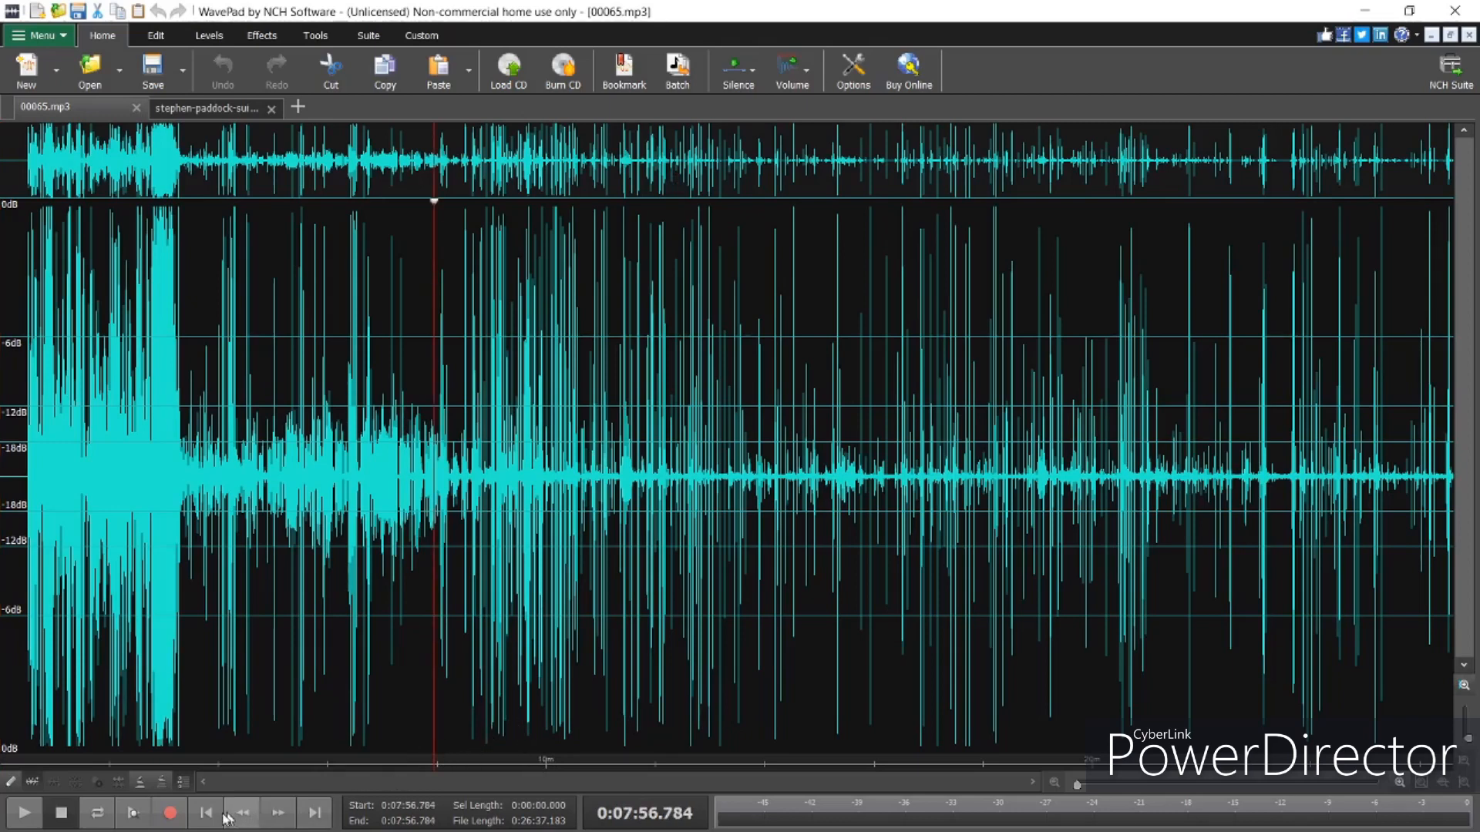
{"action": "left_click", "coordinate": [23, 812]}
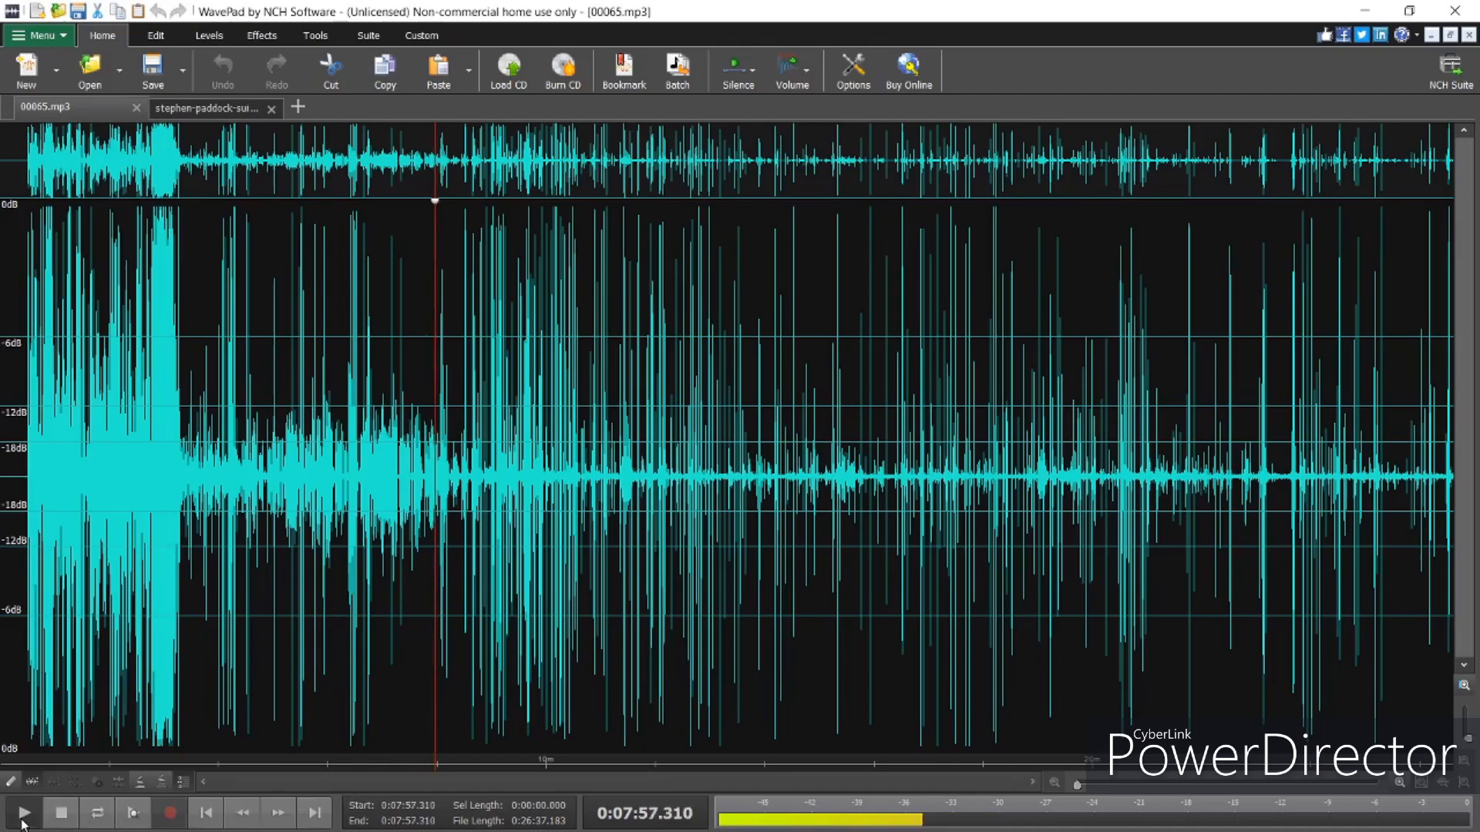
{"action": "left_click", "coordinate": [21, 812]}
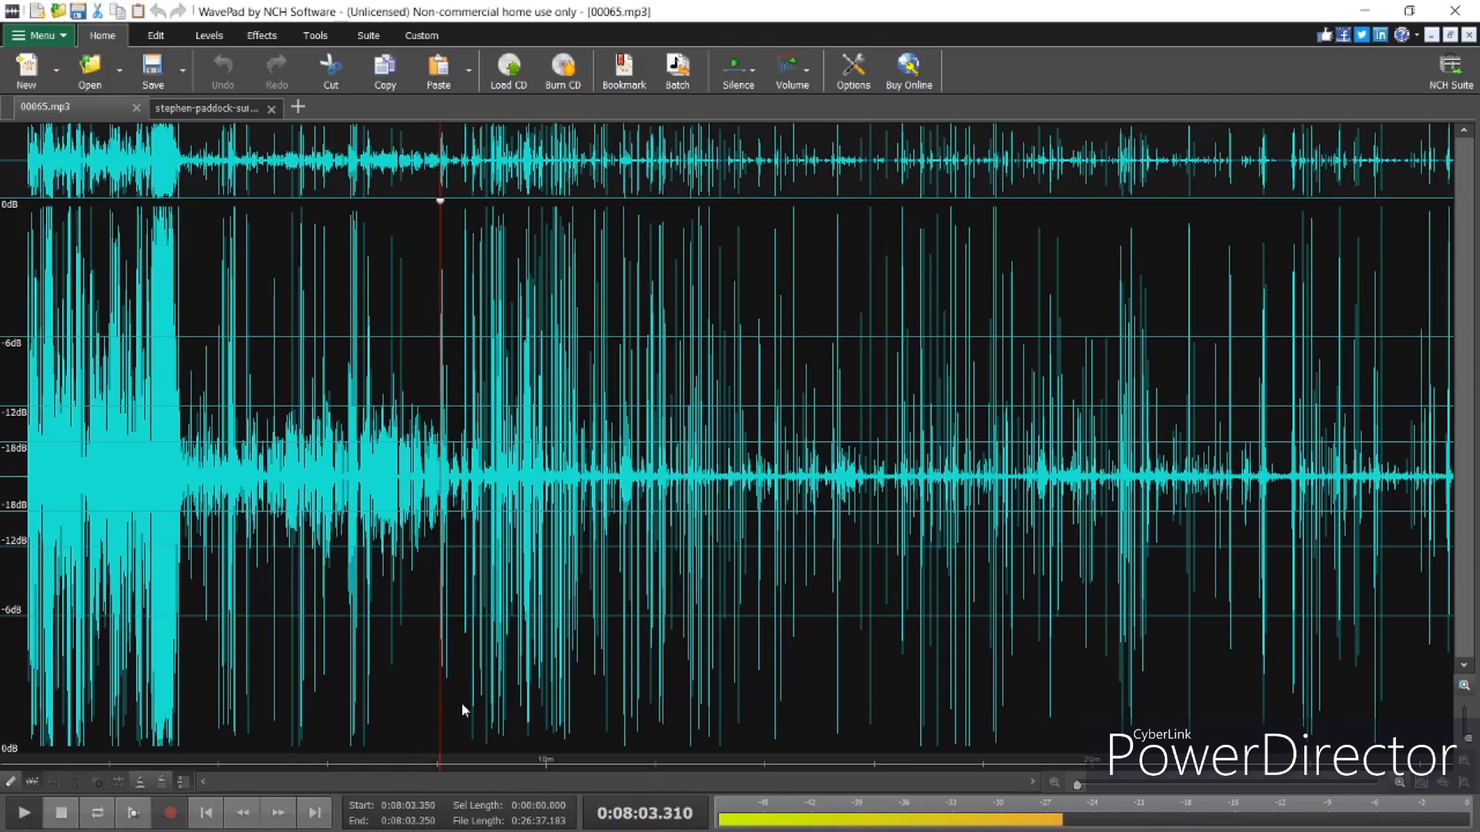
{"action": "left_click", "coordinate": [460, 703]}
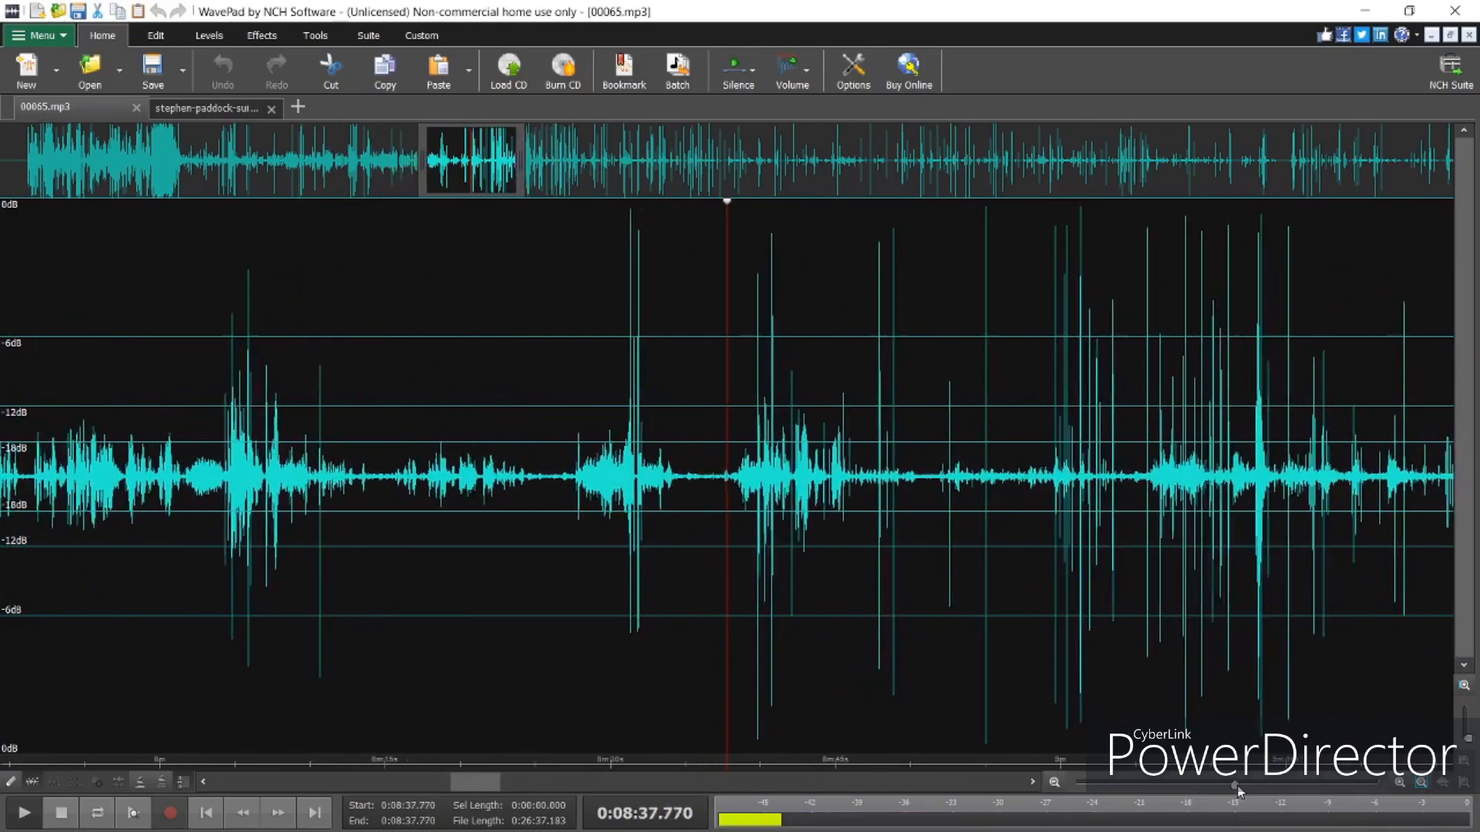
Zoom in around 8:51 and play through, stopping at the loud bursts near 9:10 and 9:13
{"action": "left_click", "coordinate": [23, 813]}
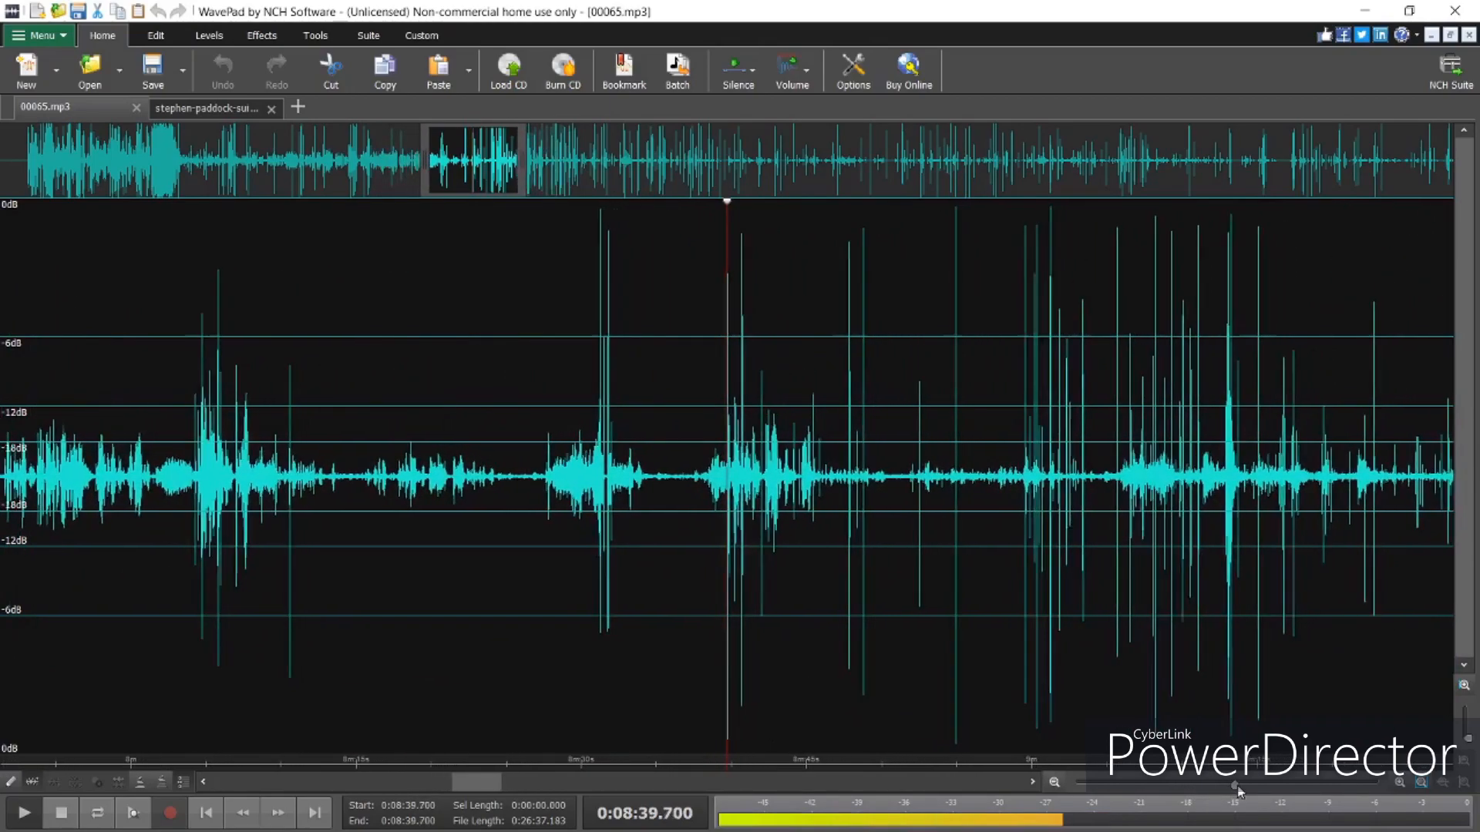
{"action": "left_click", "coordinate": [24, 812]}
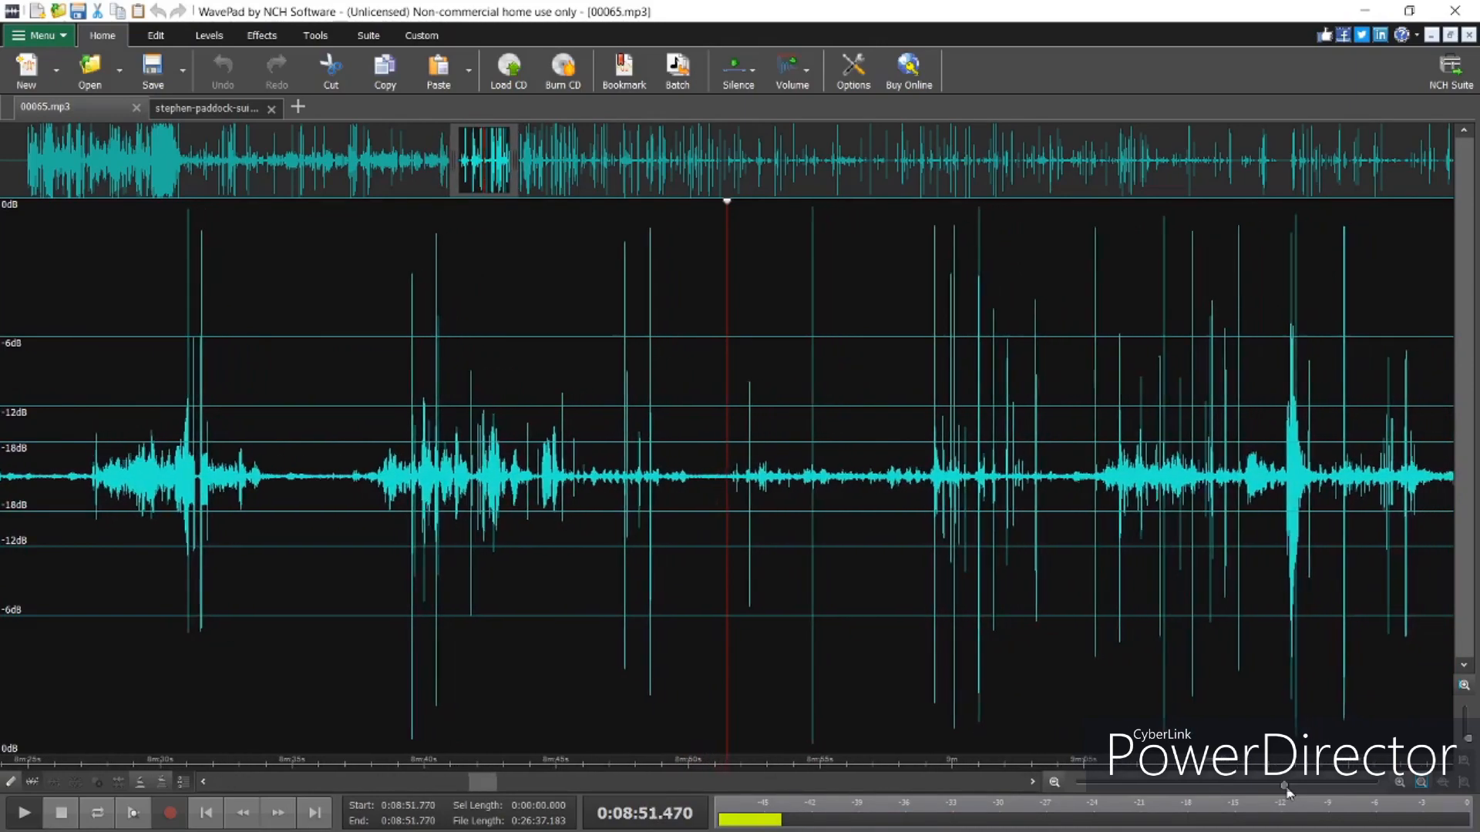
{"action": "left_click", "coordinate": [23, 812]}
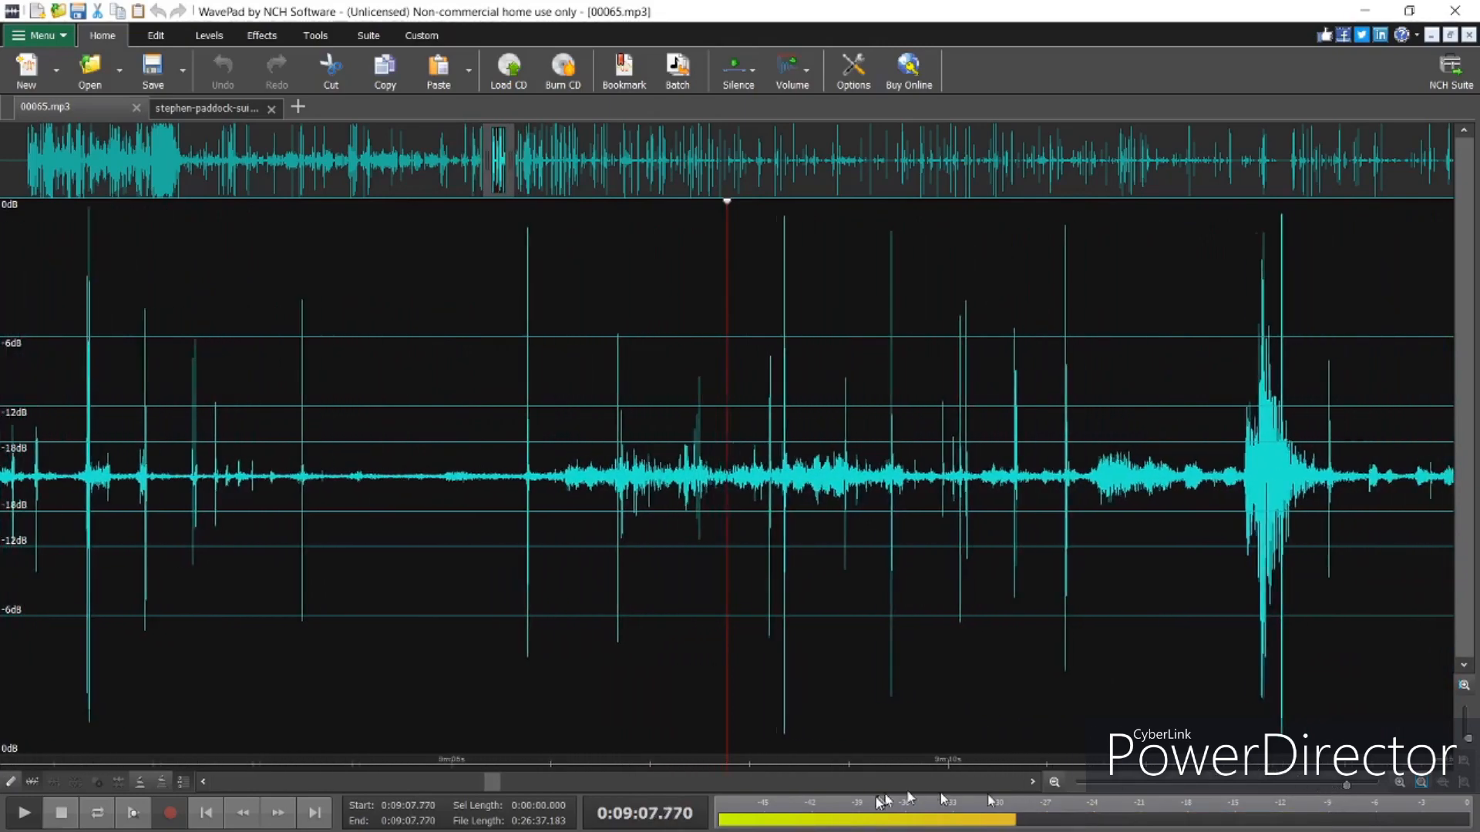
{"action": "left_click", "coordinate": [24, 813]}
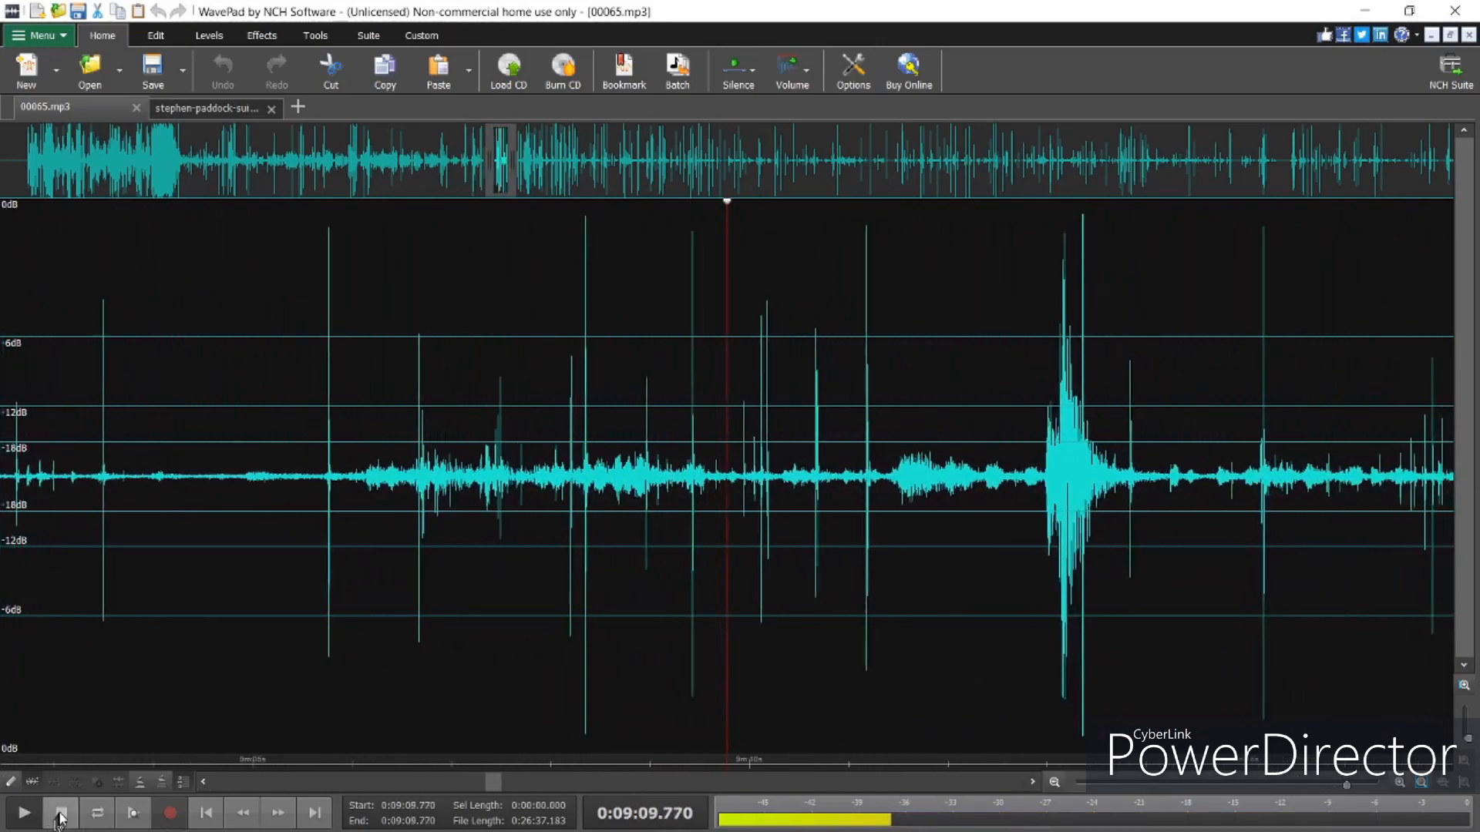
{"action": "left_click", "coordinate": [23, 812]}
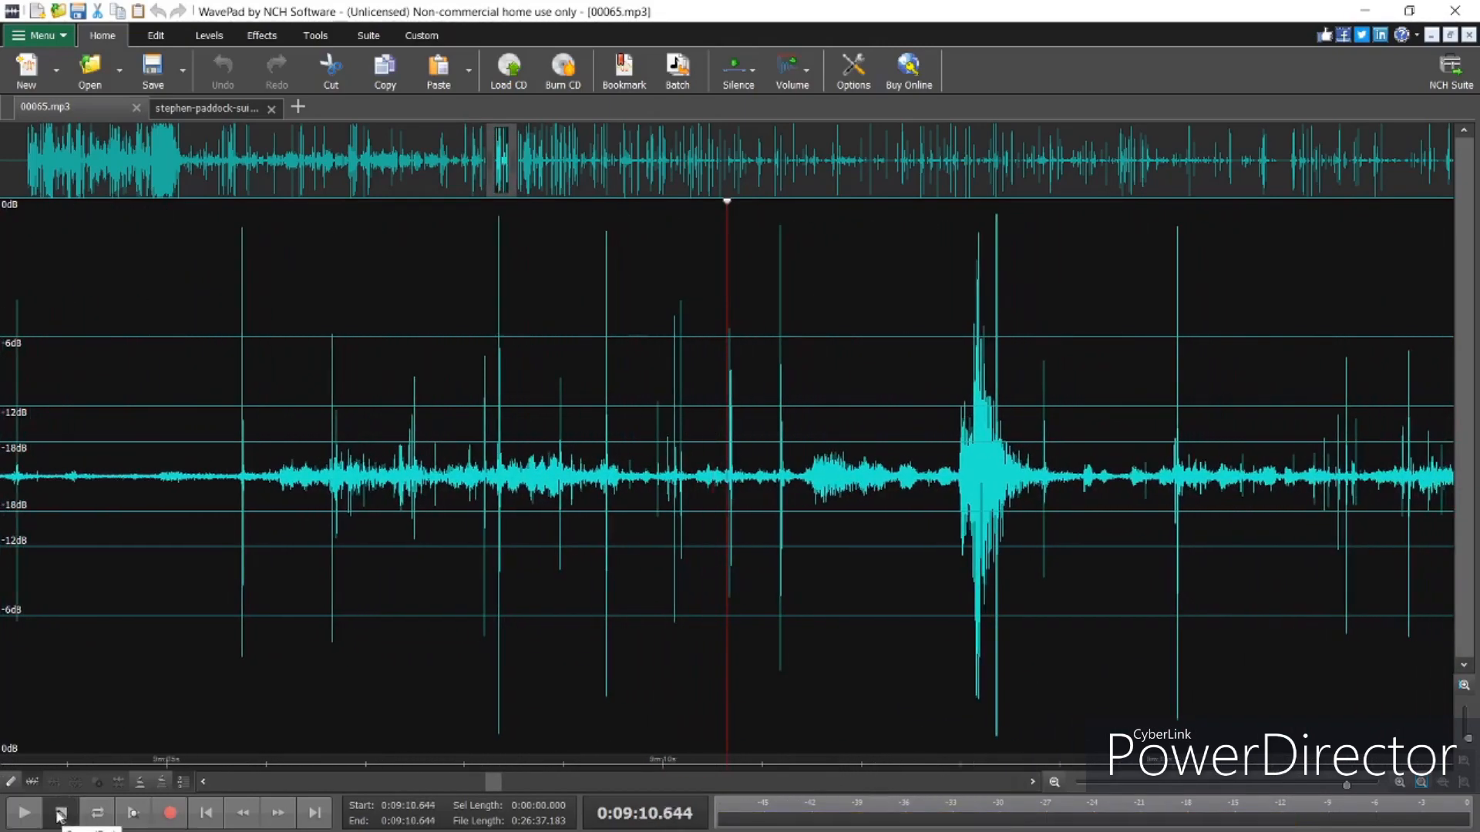
{"action": "left_click", "coordinate": [23, 813]}
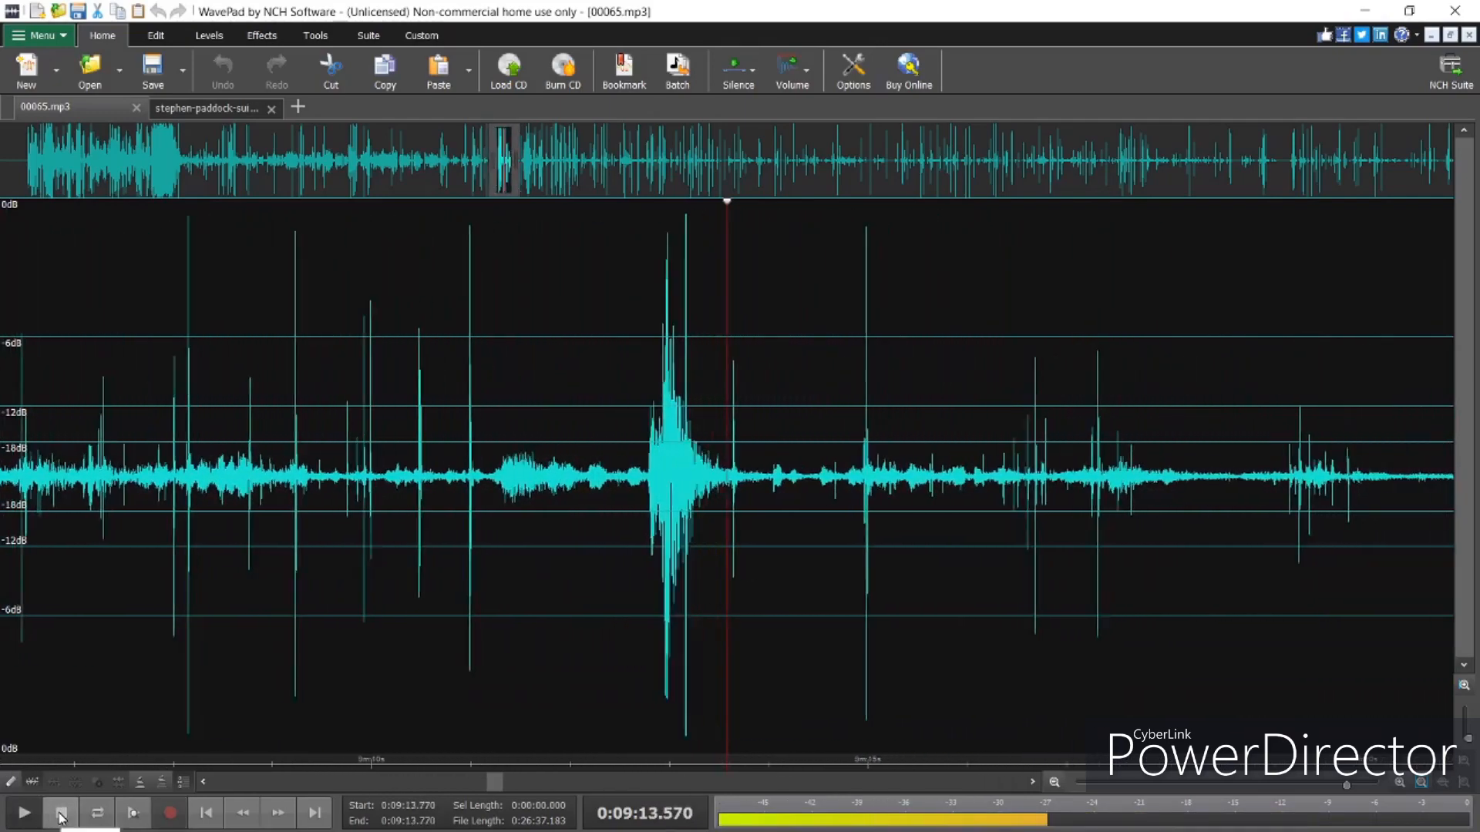
{"action": "left_click", "coordinate": [23, 813]}
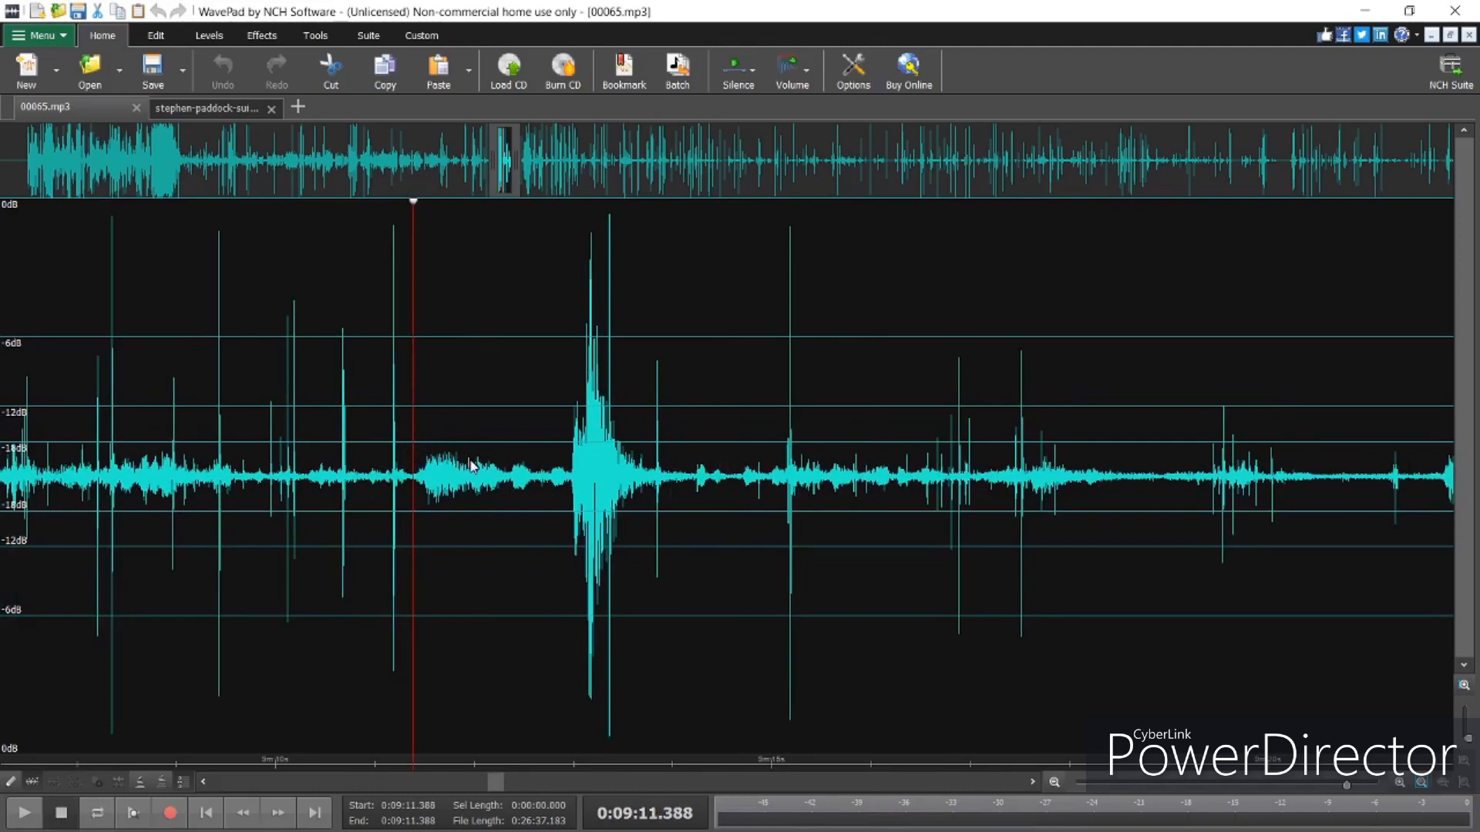
{"action": "mouse_move", "coordinate": [604, 746]}
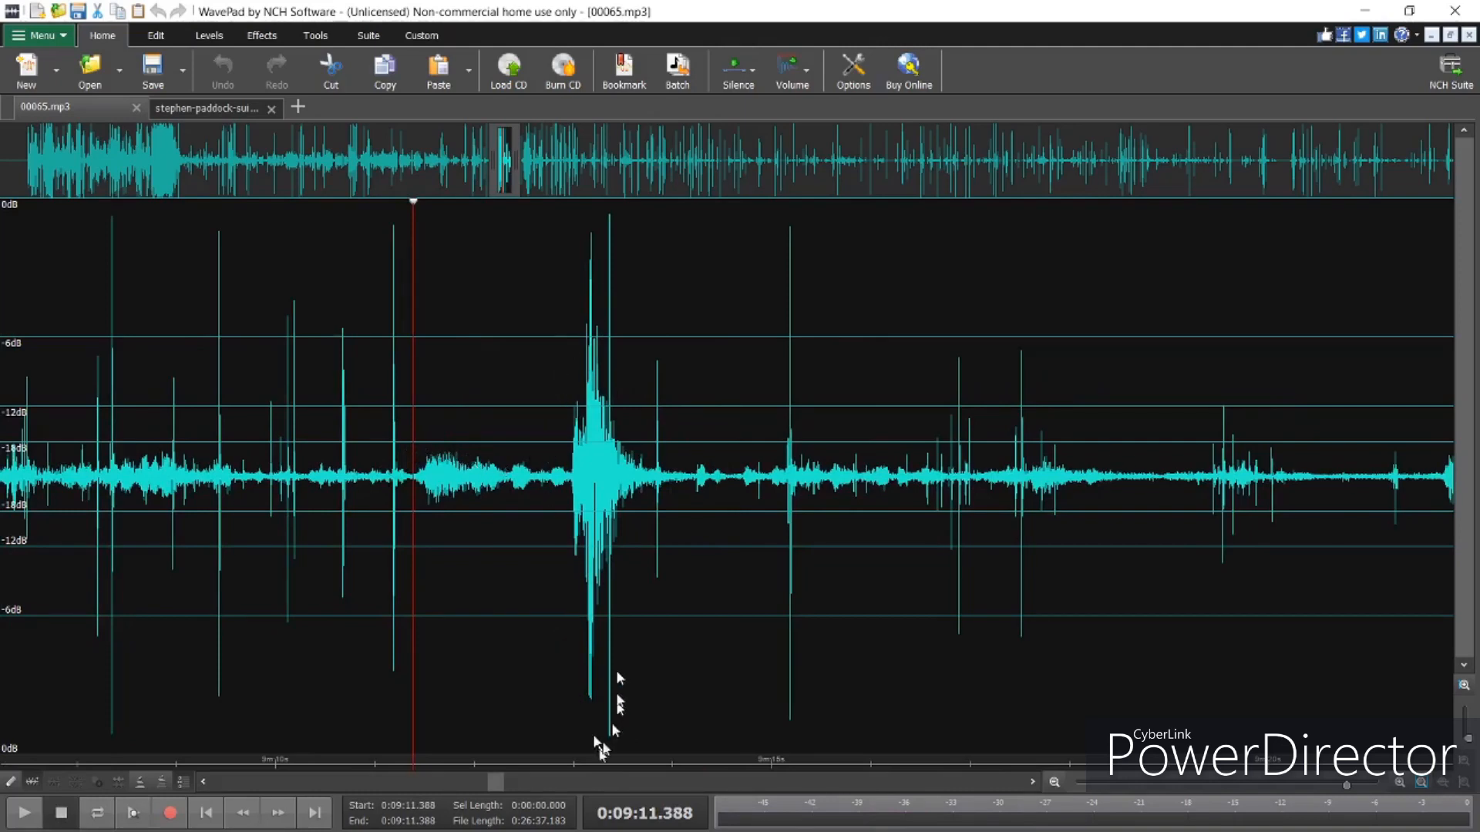
{"action": "mouse_move", "coordinate": [453, 453]}
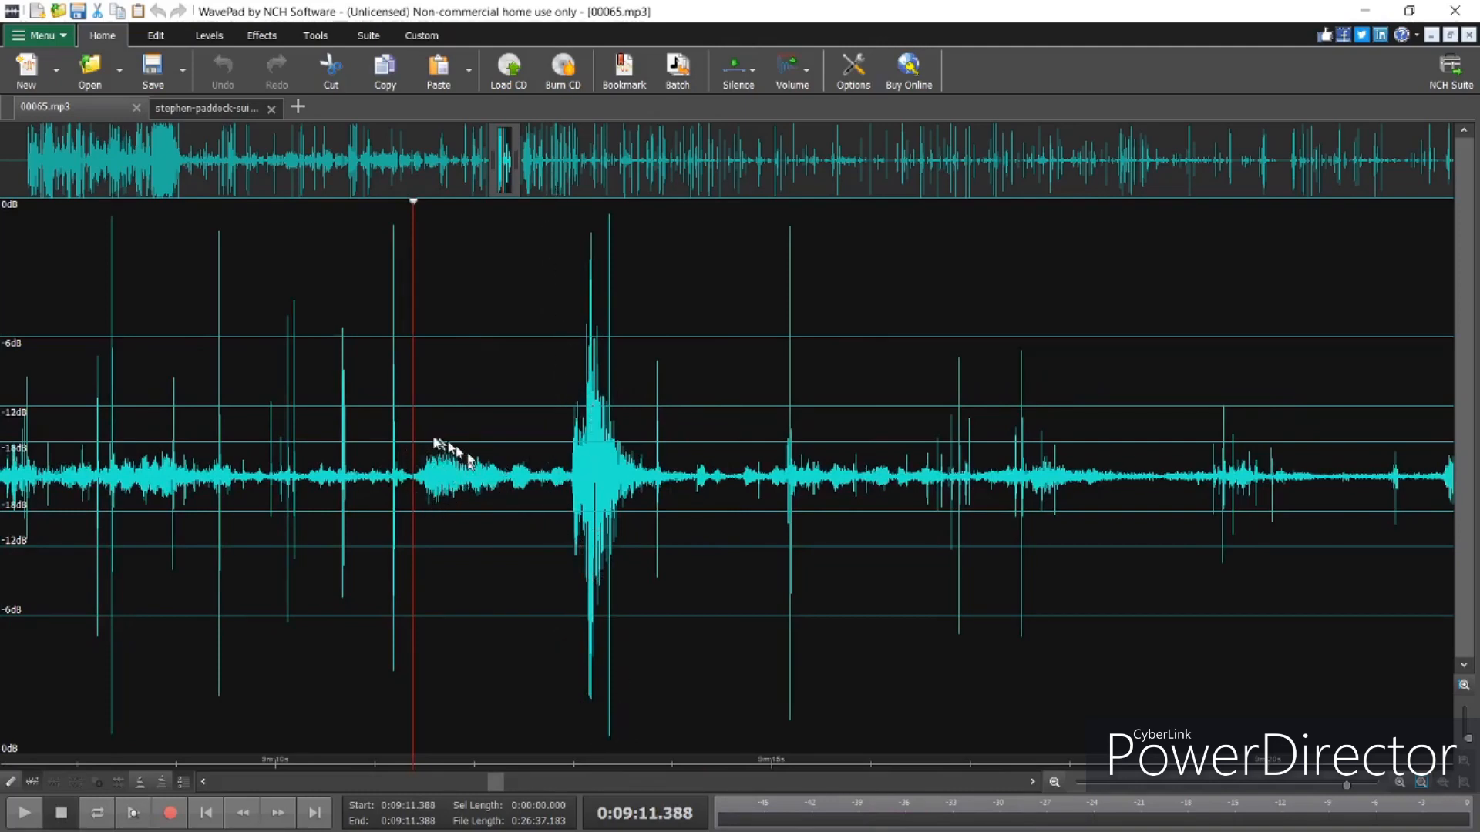
{"action": "mouse_move", "coordinate": [264, 768]}
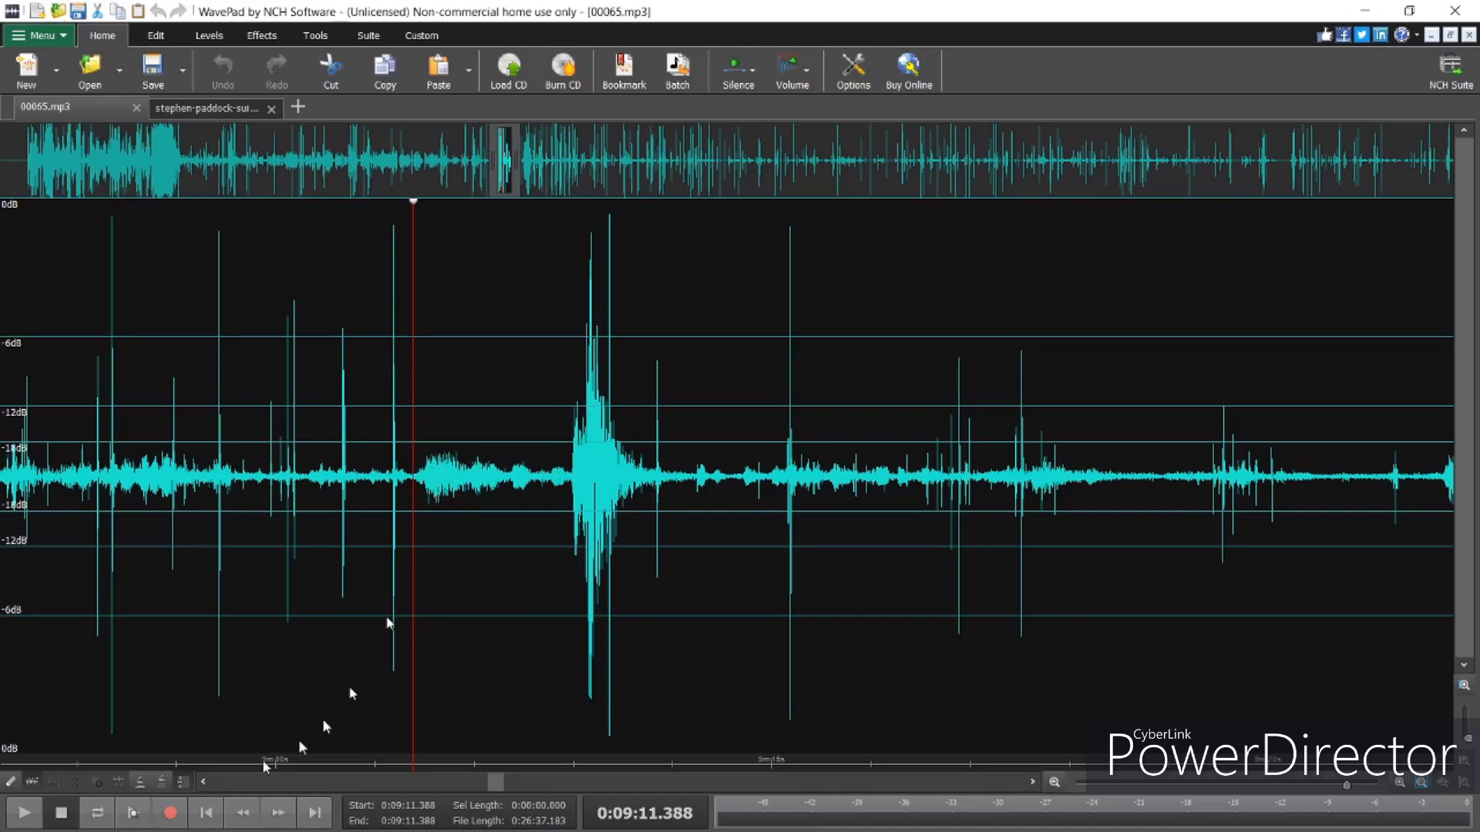
{"action": "mouse_move", "coordinate": [23, 813]}
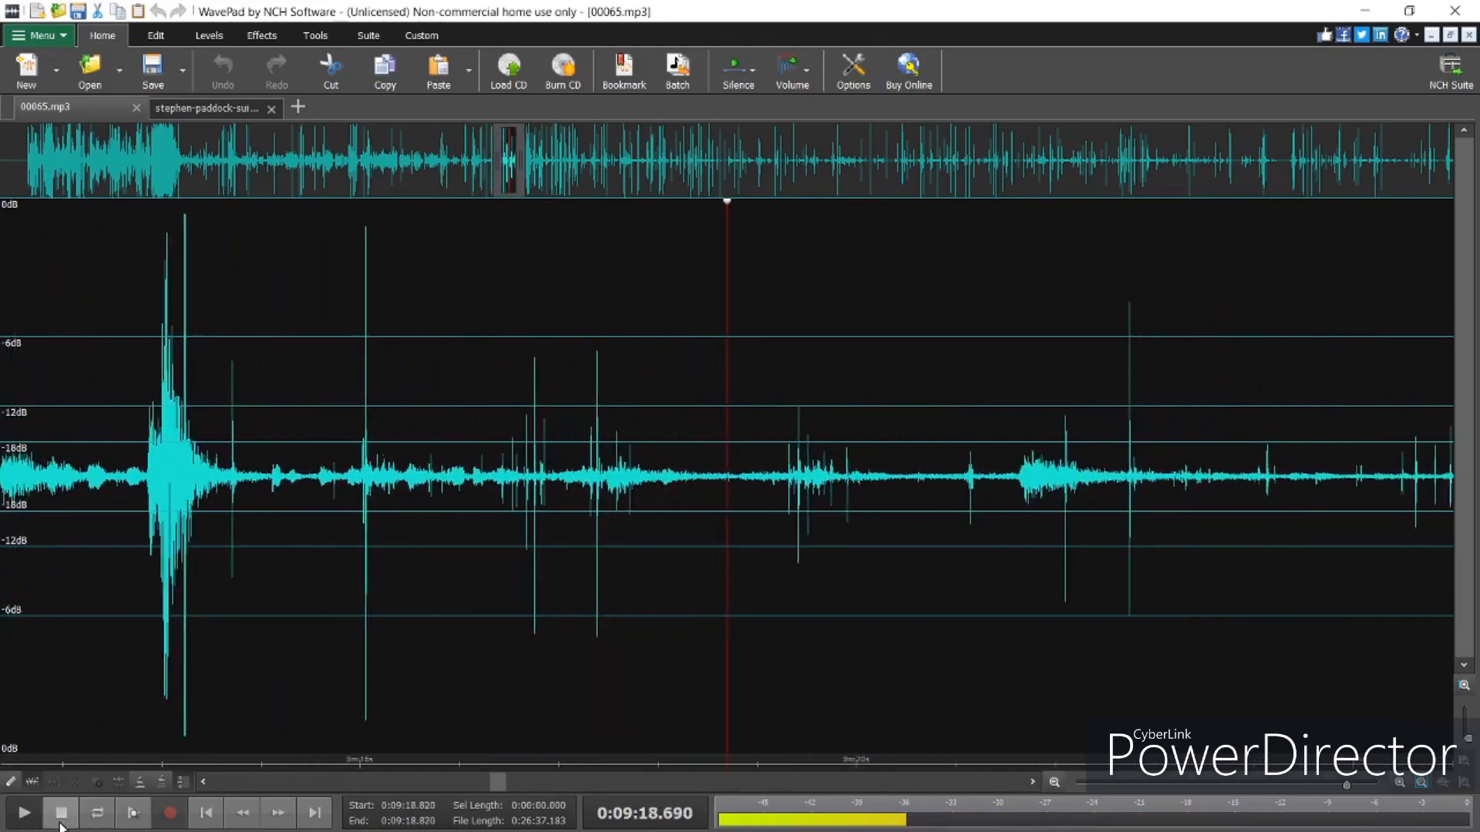
Replay the passage from 9:04 and stop near the second suspect burst around 9:22
{"action": "left_click", "coordinate": [23, 813]}
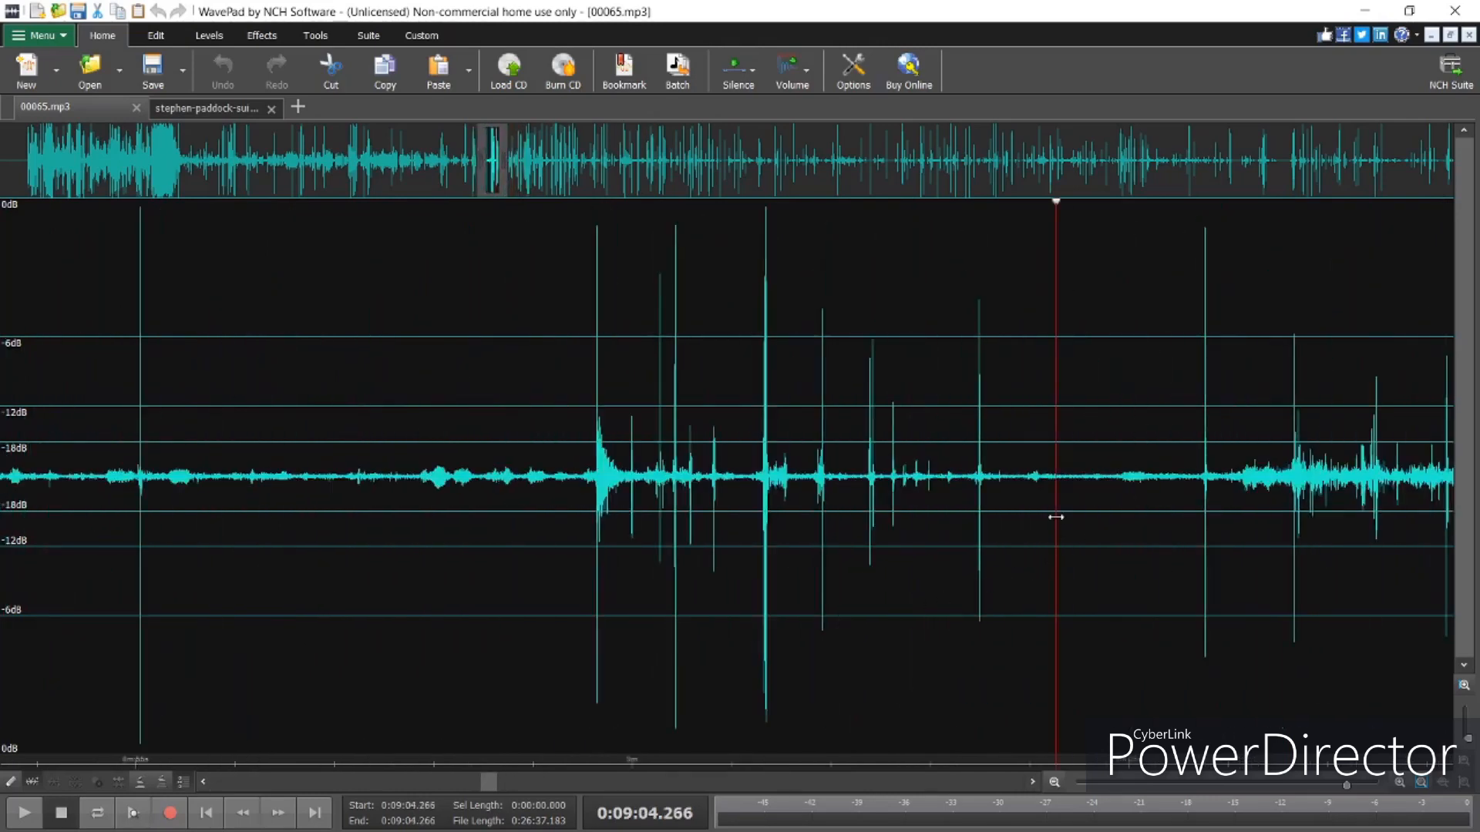
{"action": "mouse_move", "coordinate": [463, 725]}
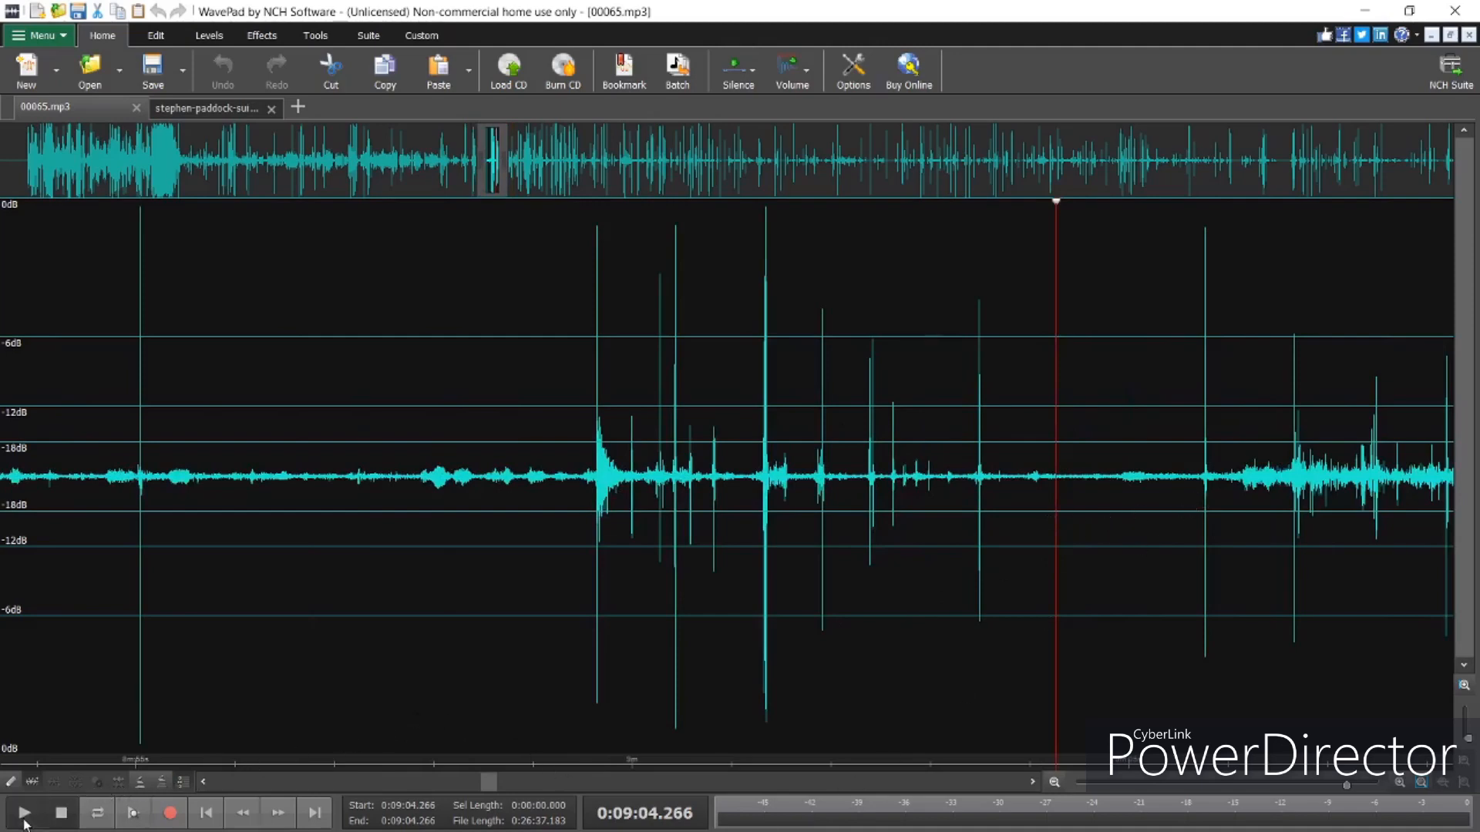
{"action": "left_click", "coordinate": [21, 812]}
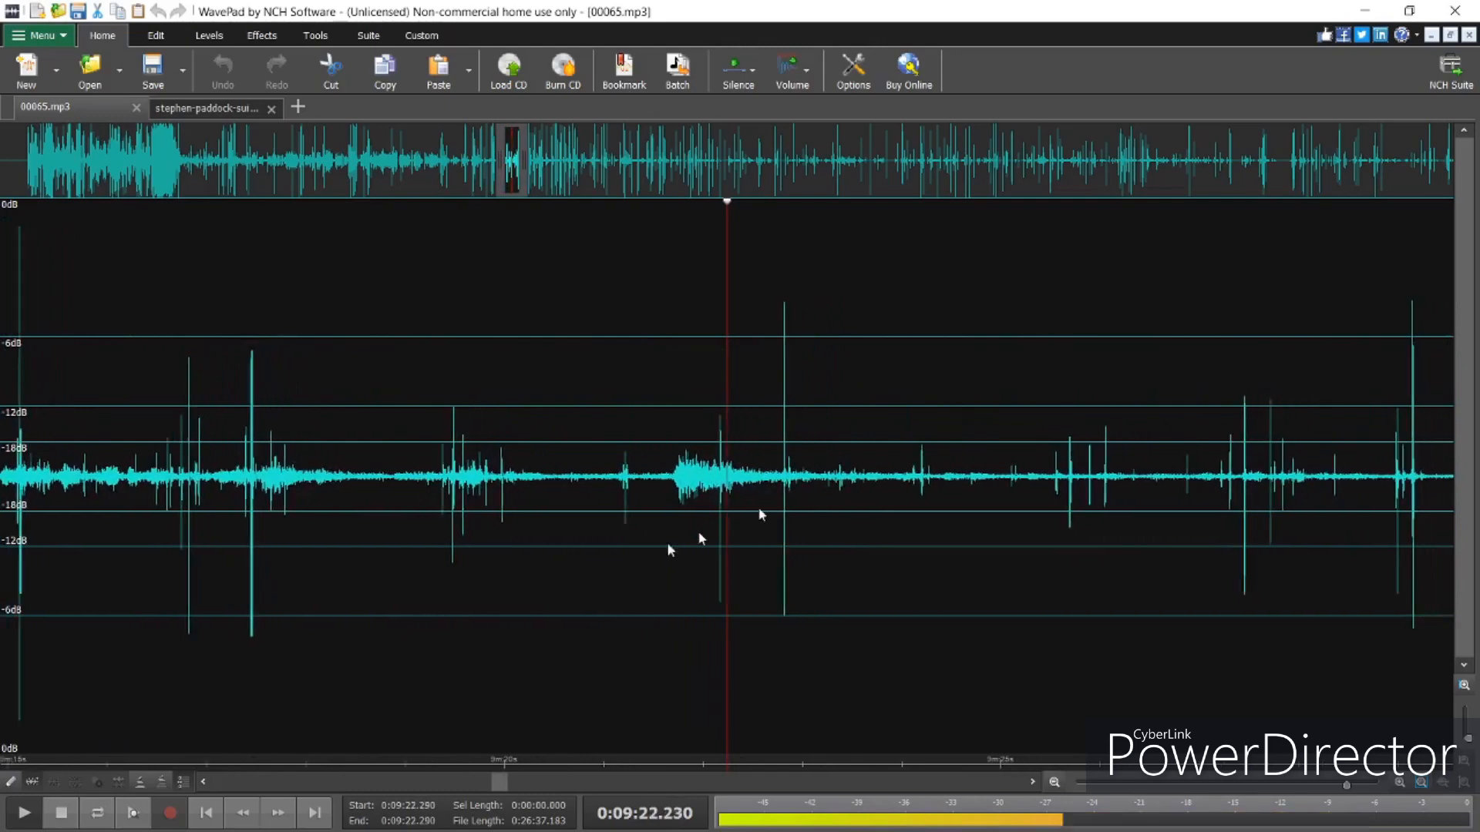
{"action": "left_click", "coordinate": [23, 812]}
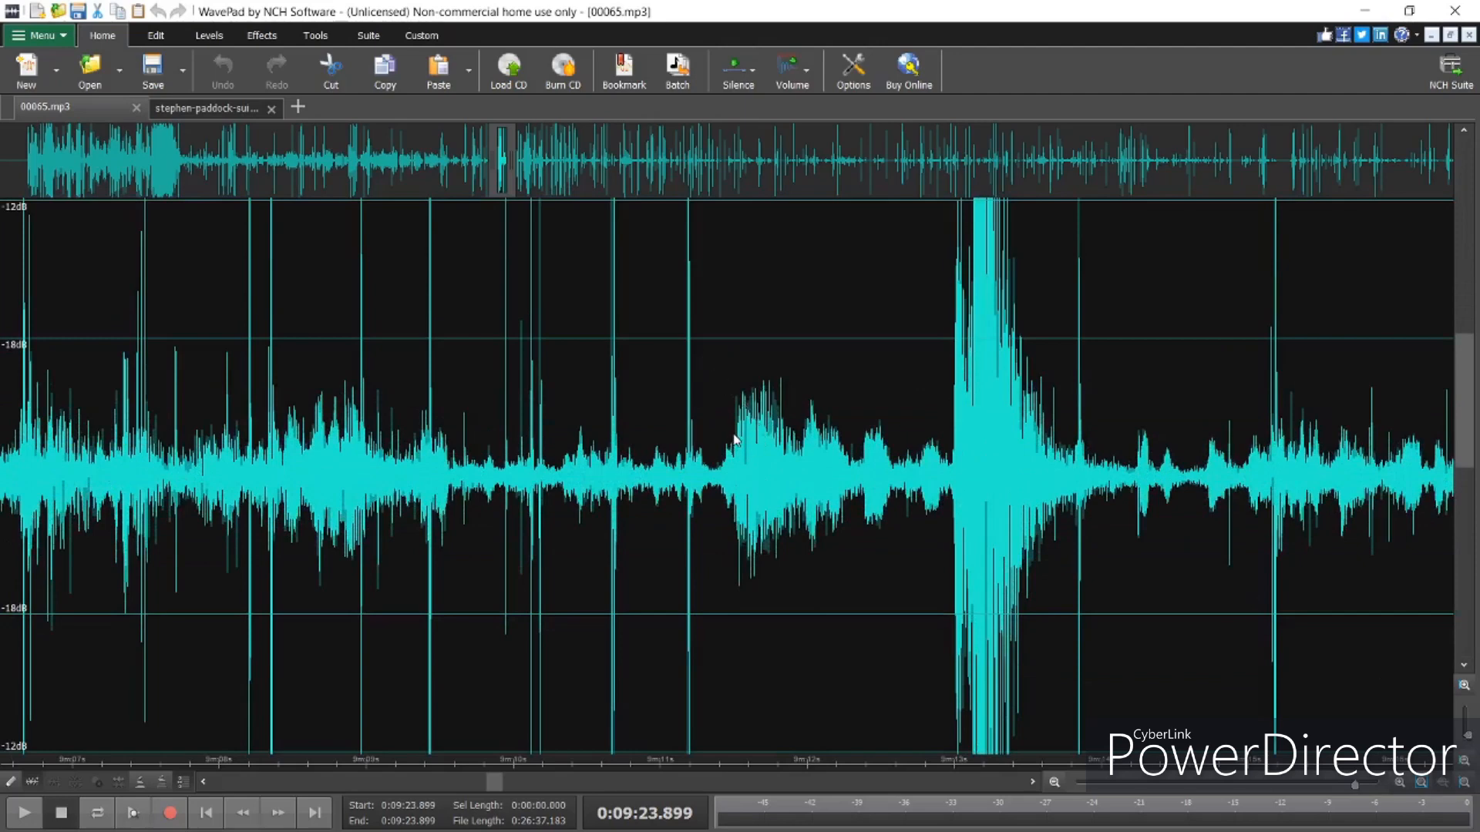
Select from 9:11.496 to 9:21.825 for a length of 10.328 s, then park the playhead at the second peak
{"action": "left_click_drag", "start_coordinate": [734, 444], "coordinate": [863, 444]}
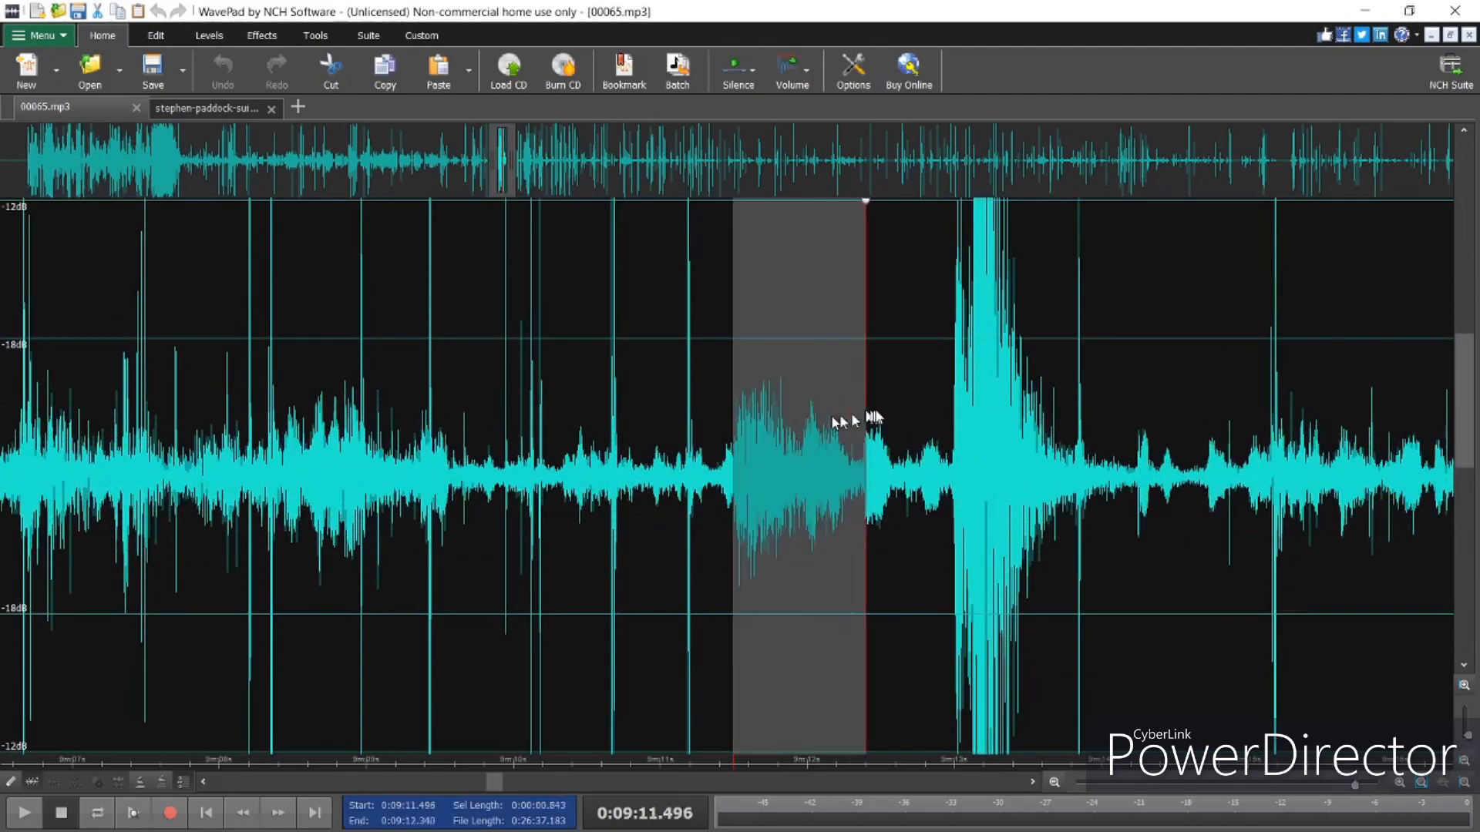
{"action": "left_click_drag", "start_coordinate": [864, 415], "coordinate": [1244, 334]}
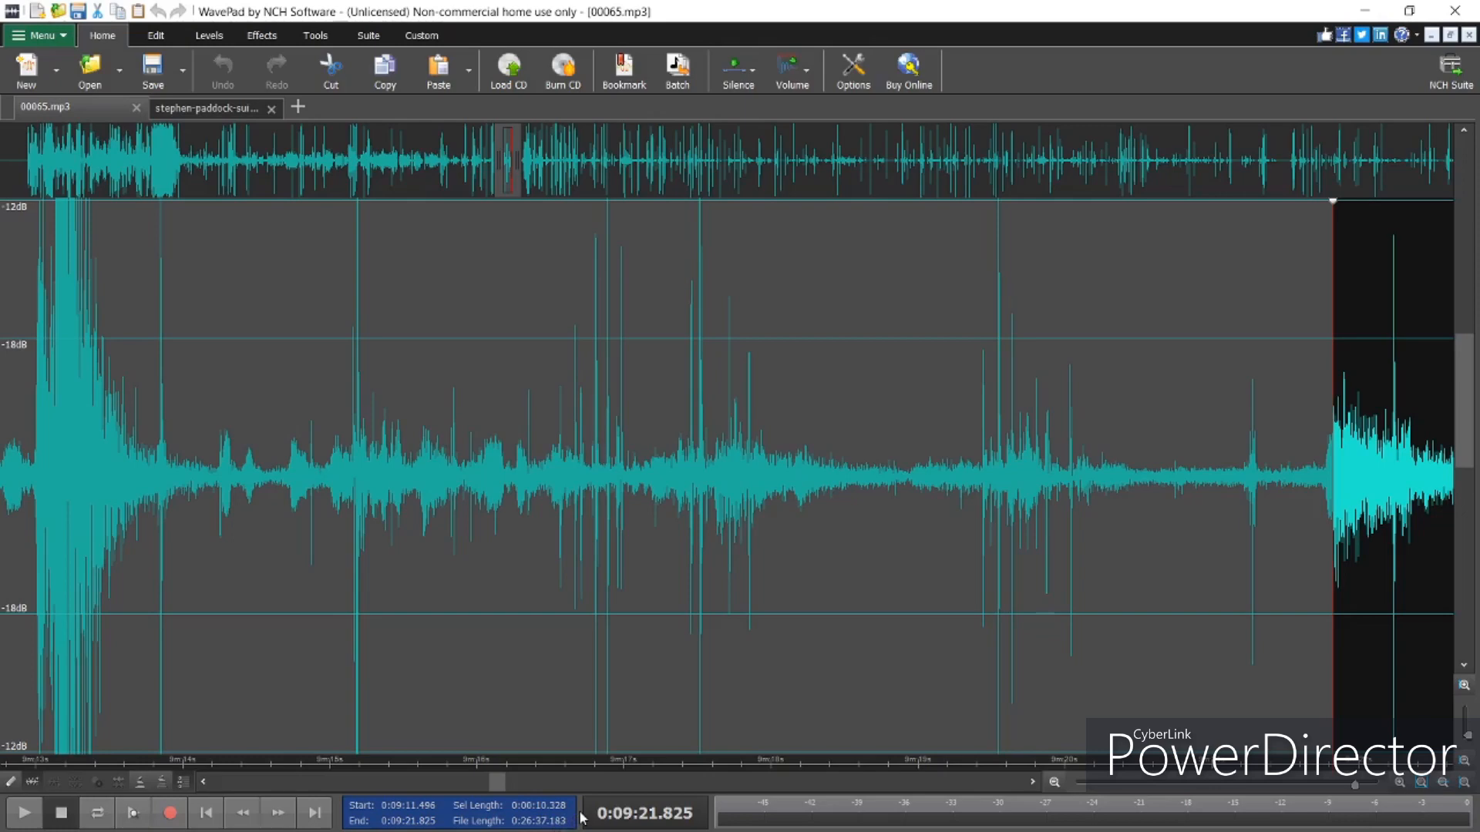
{"action": "mouse_move", "coordinate": [560, 818]}
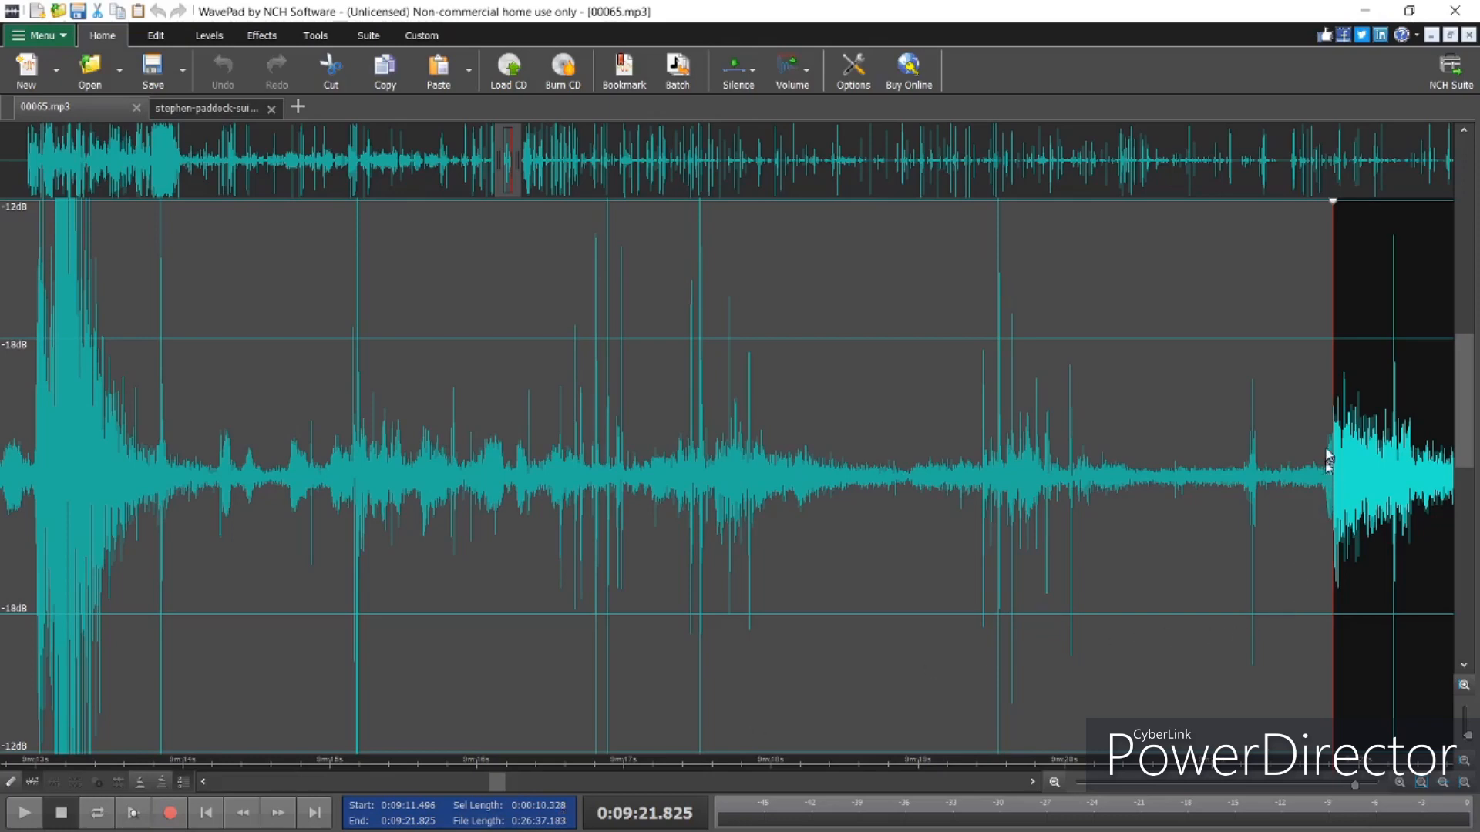
{"action": "left_click", "coordinate": [1326, 448]}
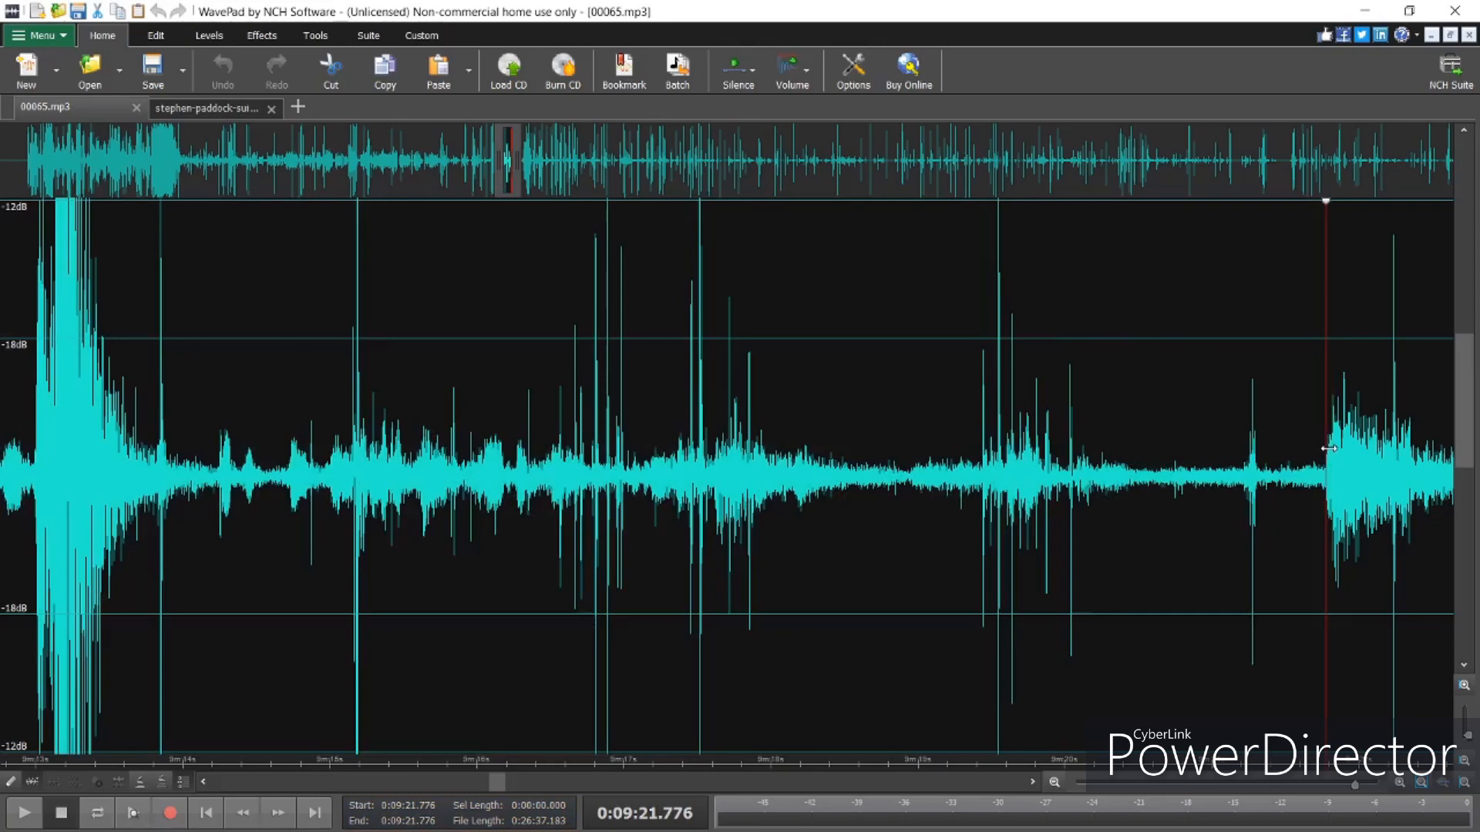
Nudge the view back toward the first suspect peak around 9:12
{"action": "left_click_drag", "start_coordinate": [1324, 447], "coordinate": [1301, 447]}
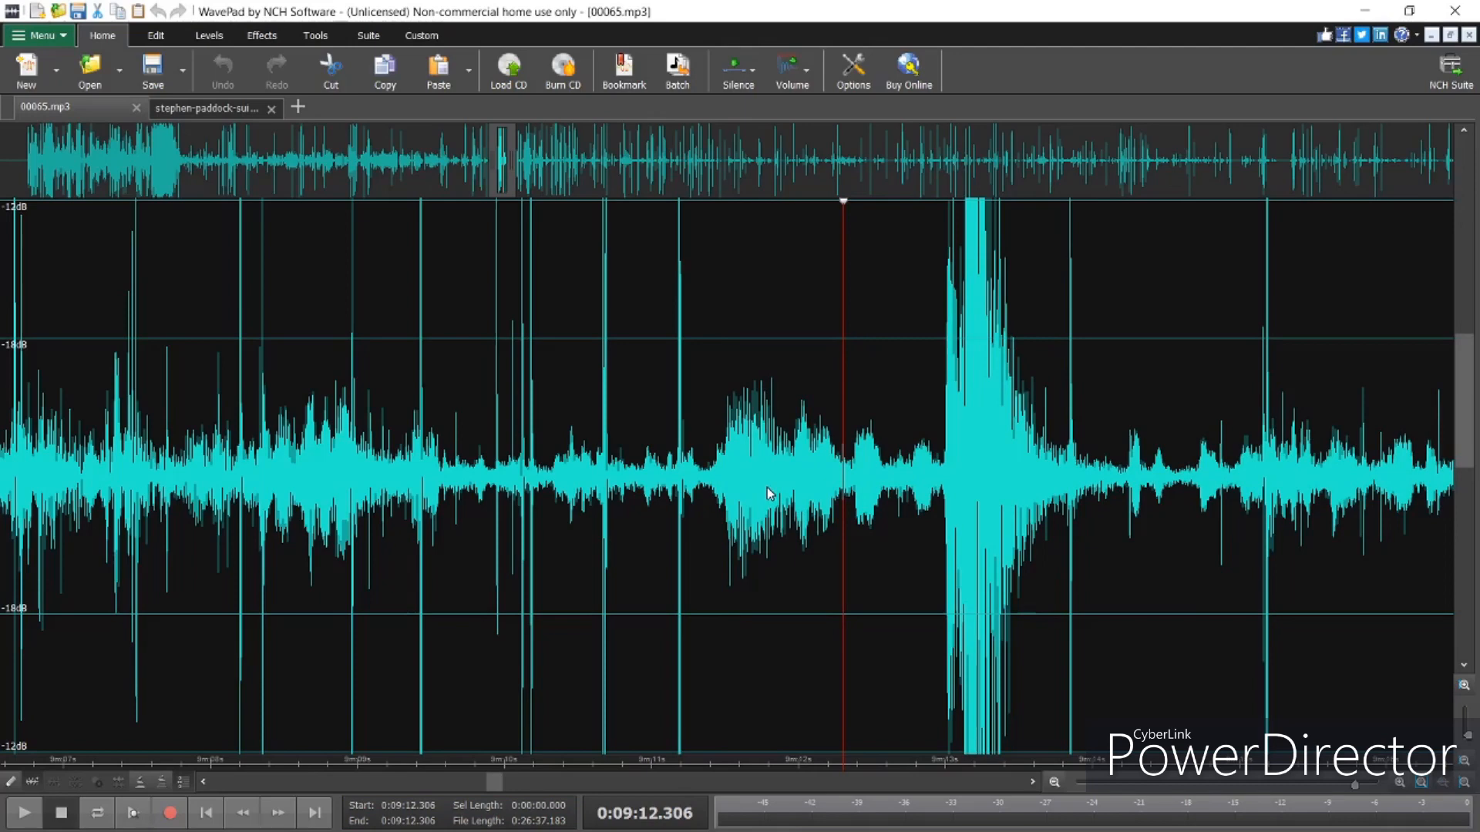
{"action": "mouse_move", "coordinate": [771, 497]}
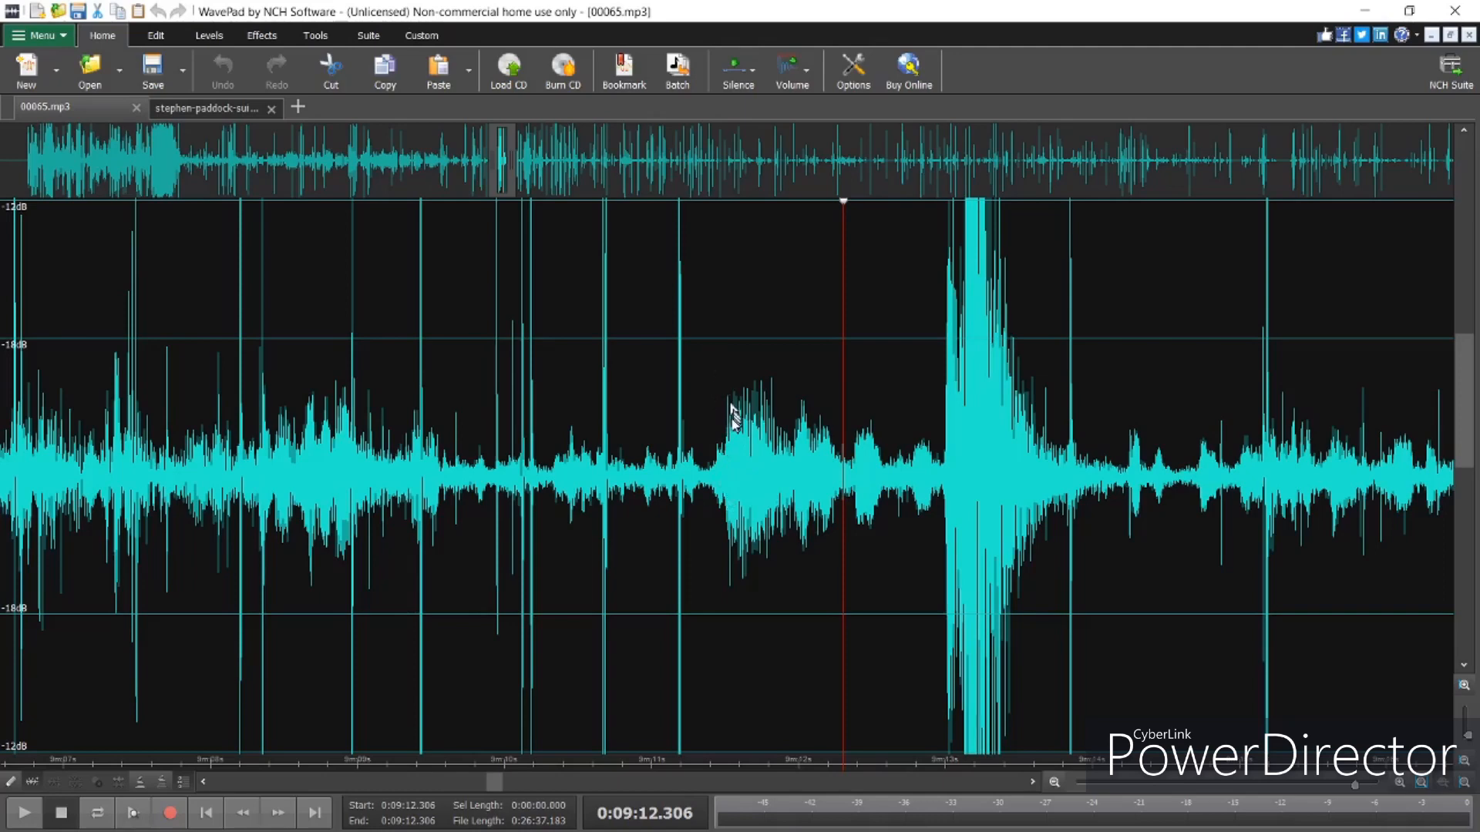
{"action": "mouse_move", "coordinate": [730, 519]}
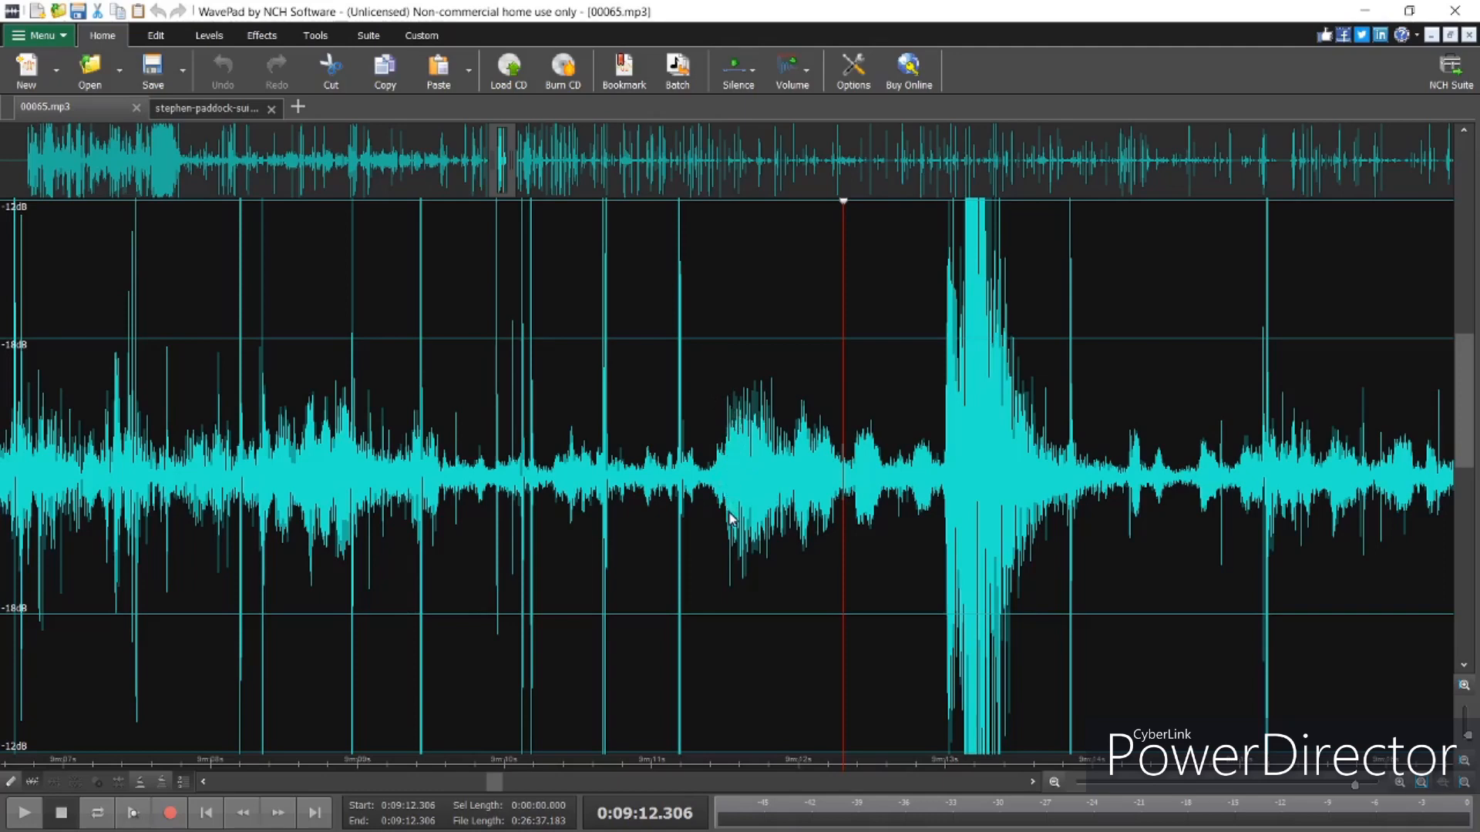
{"action": "mouse_move", "coordinate": [734, 517]}
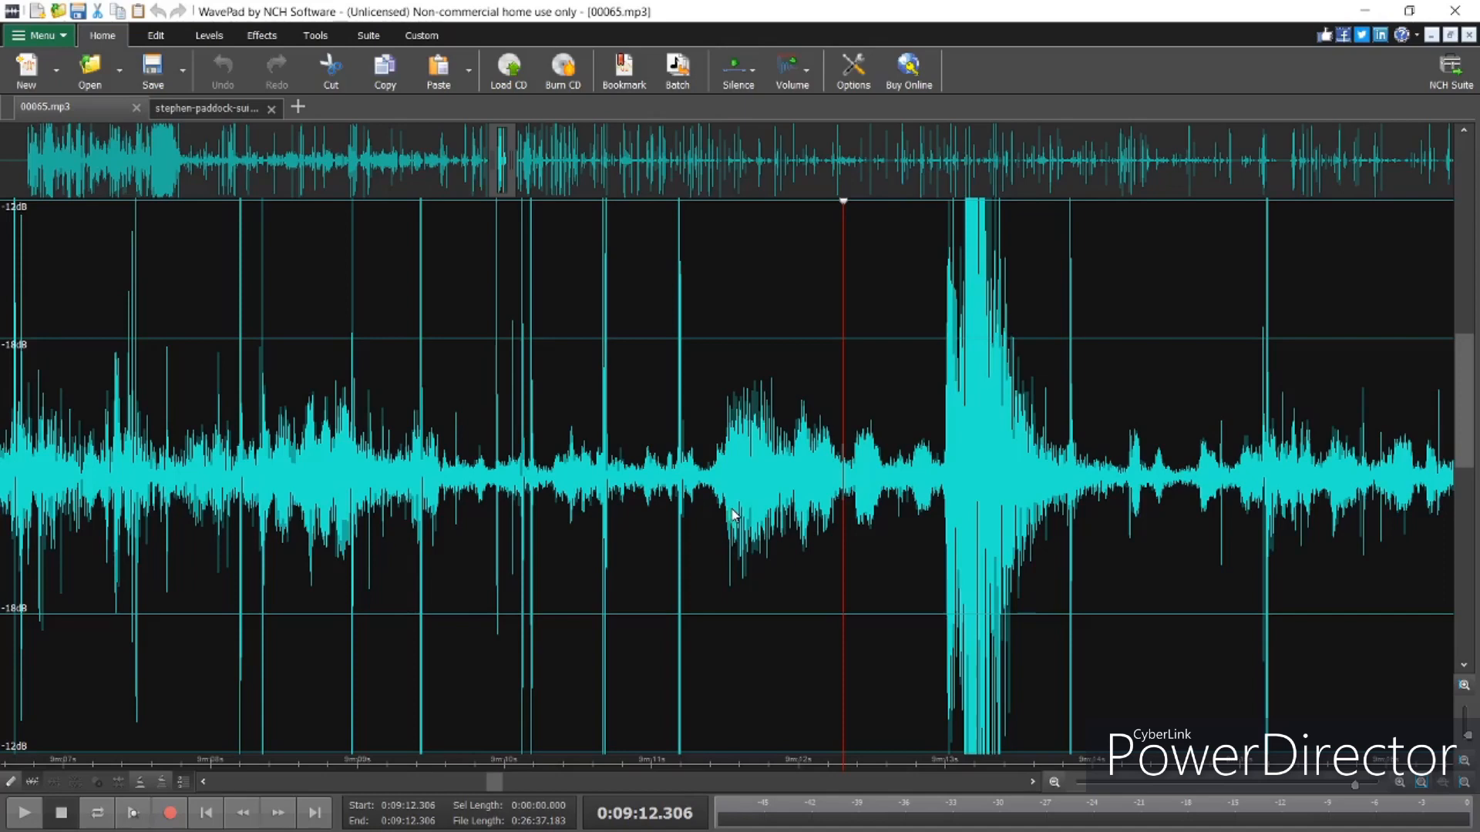
Place the play position at the first peak's onset, reading 0:09:11.557
{"action": "left_click", "coordinate": [732, 510]}
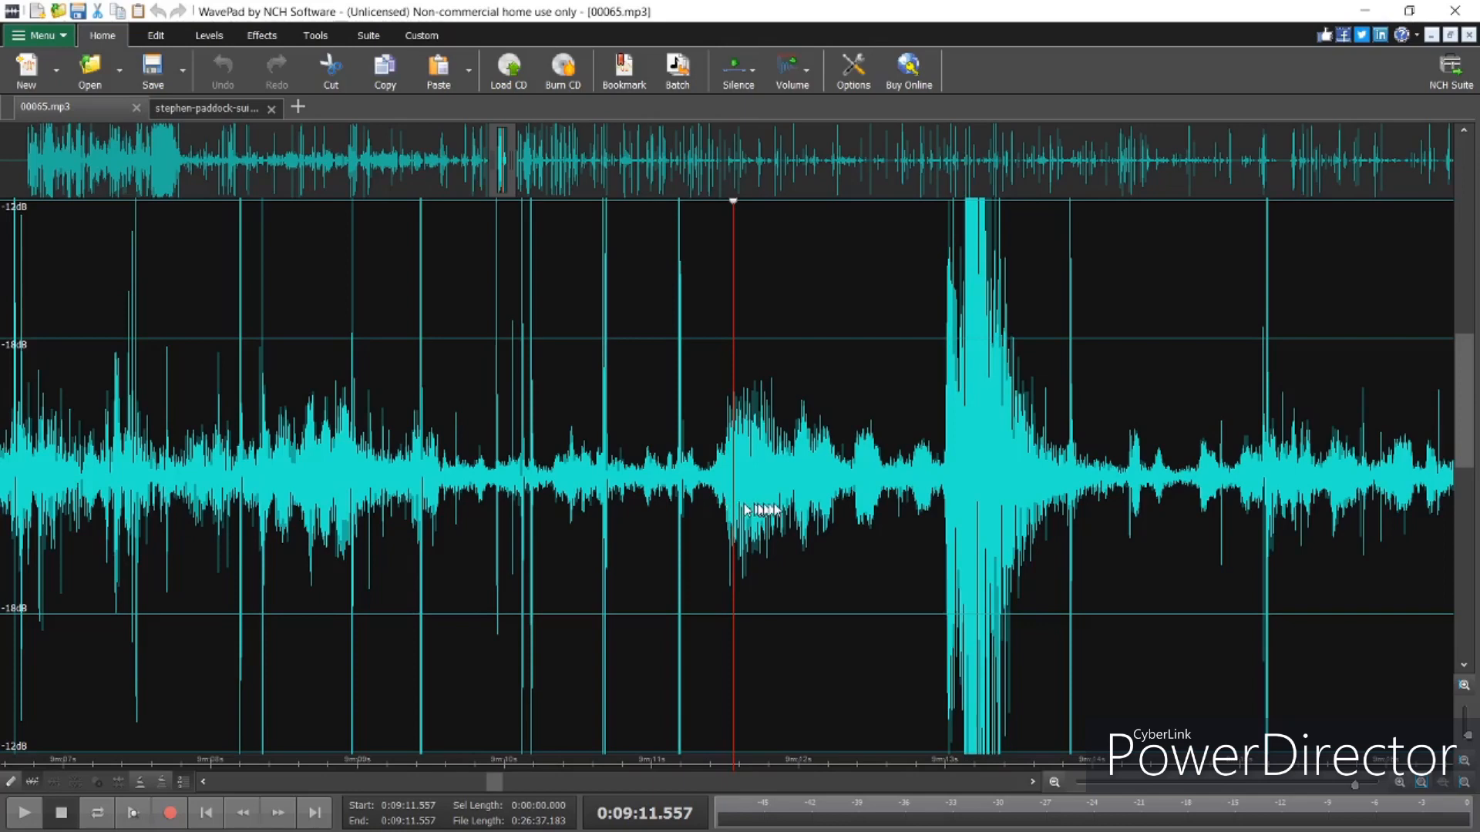
{"action": "mouse_move", "coordinate": [689, 574]}
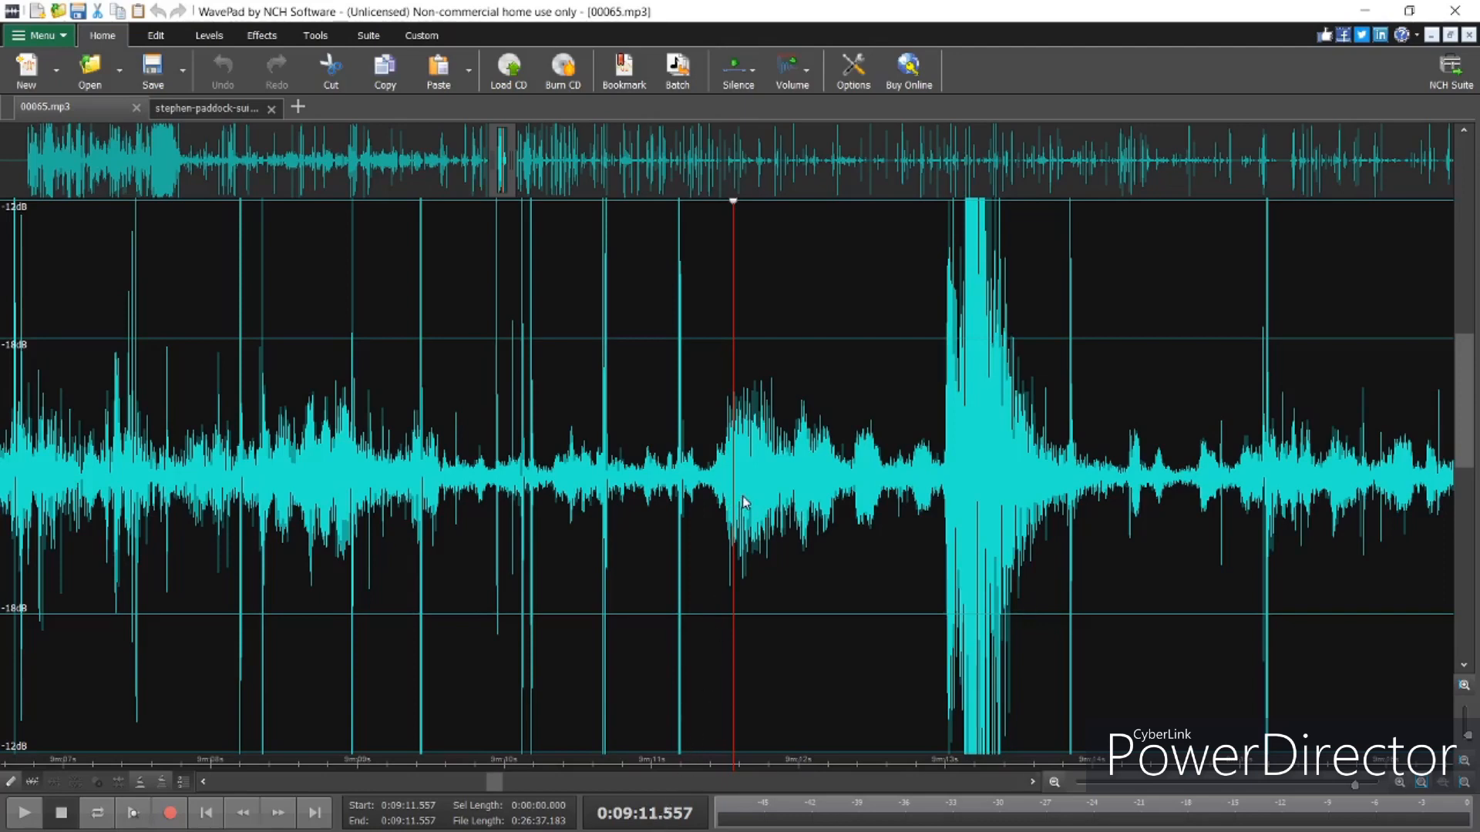
{"action": "mouse_move", "coordinate": [720, 427]}
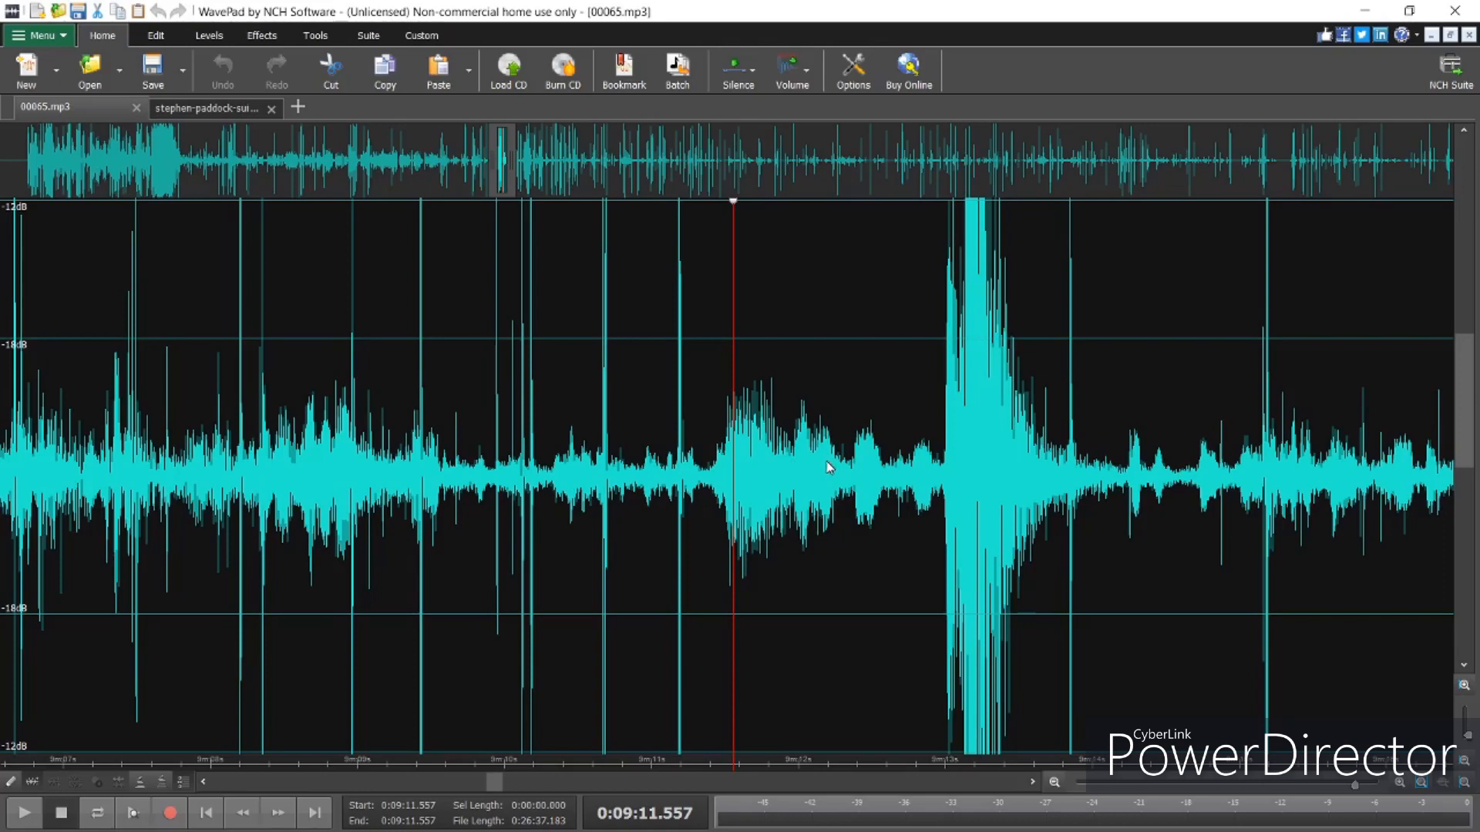
{"action": "mouse_move", "coordinate": [746, 476]}
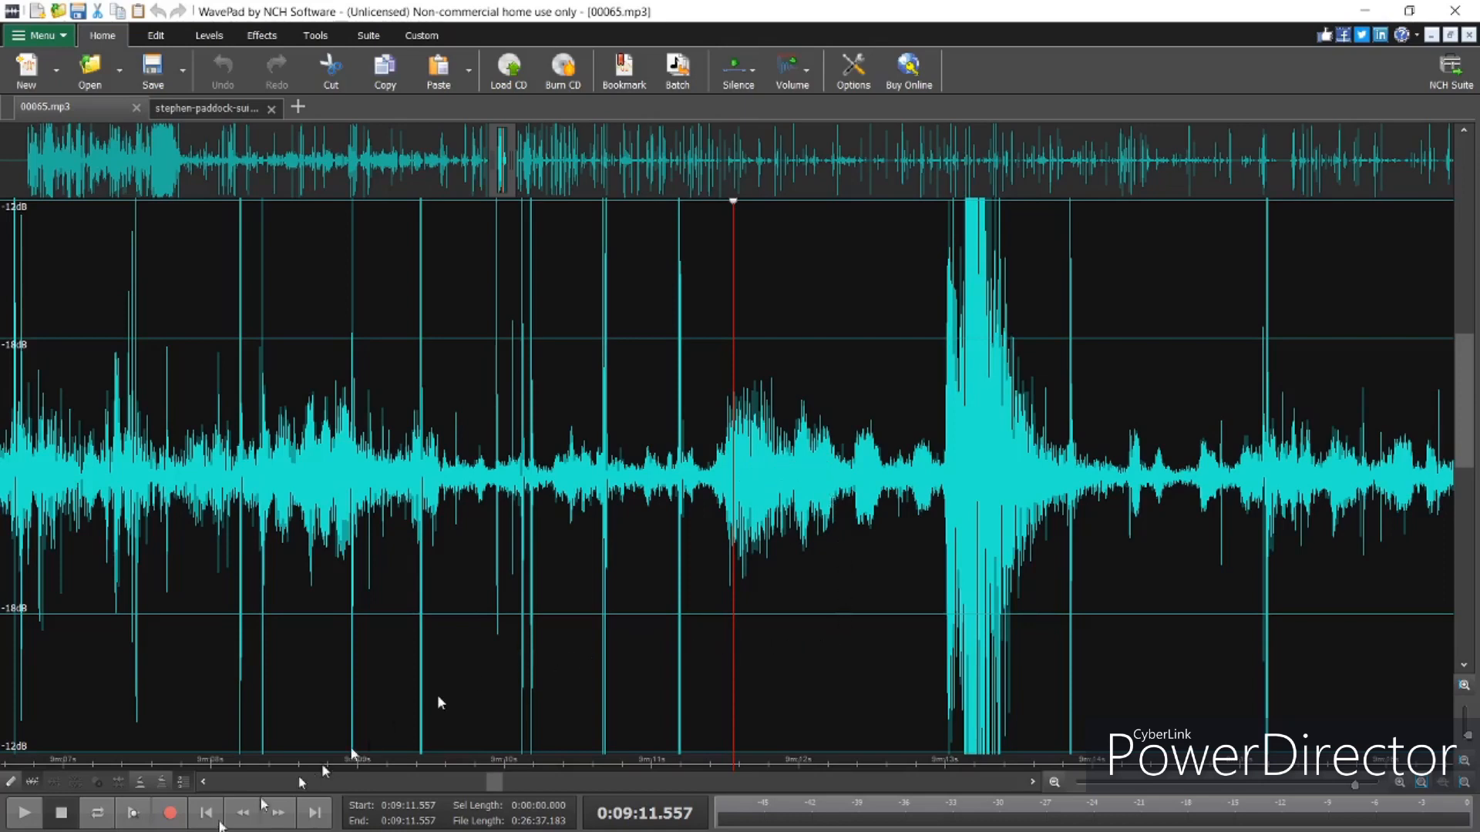
{"action": "mouse_move", "coordinate": [789, 557]}
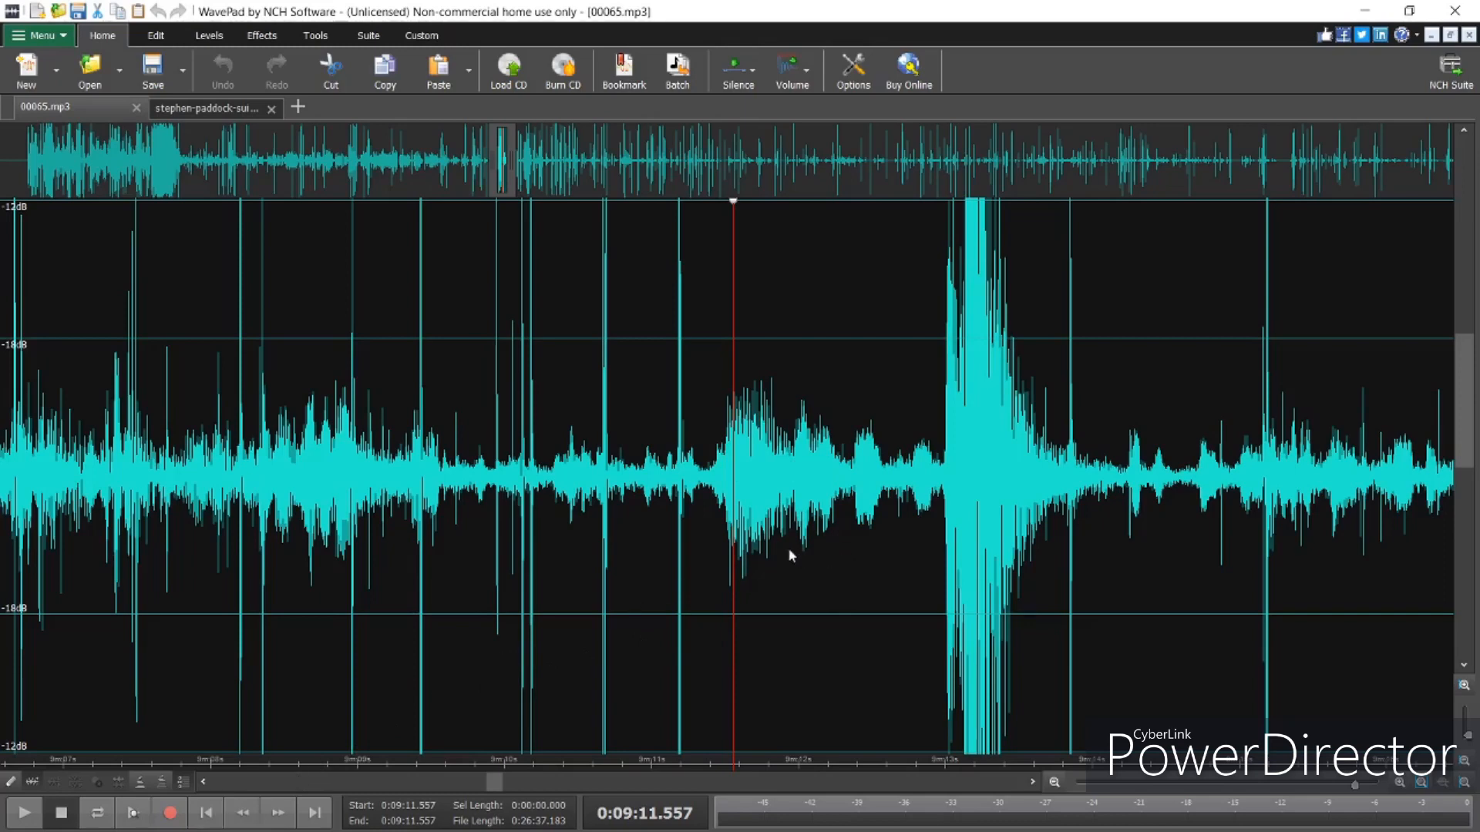
{"action": "mouse_move", "coordinate": [784, 570]}
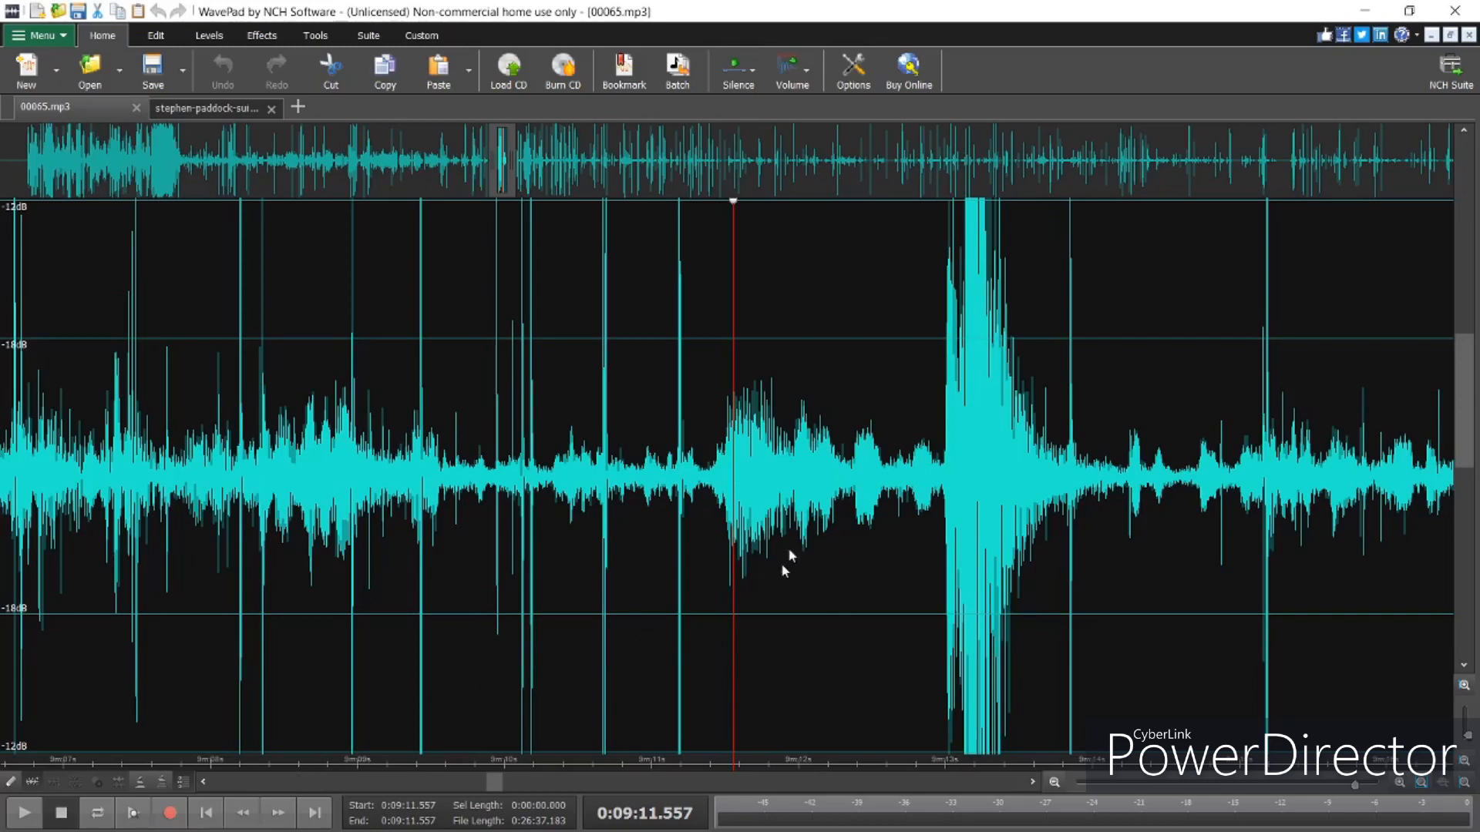